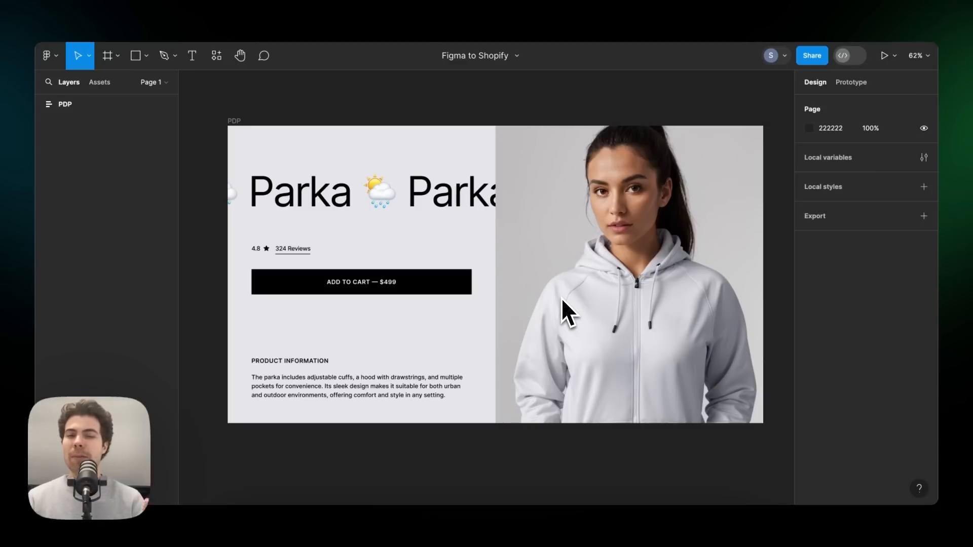
mouse_move(559, 254)
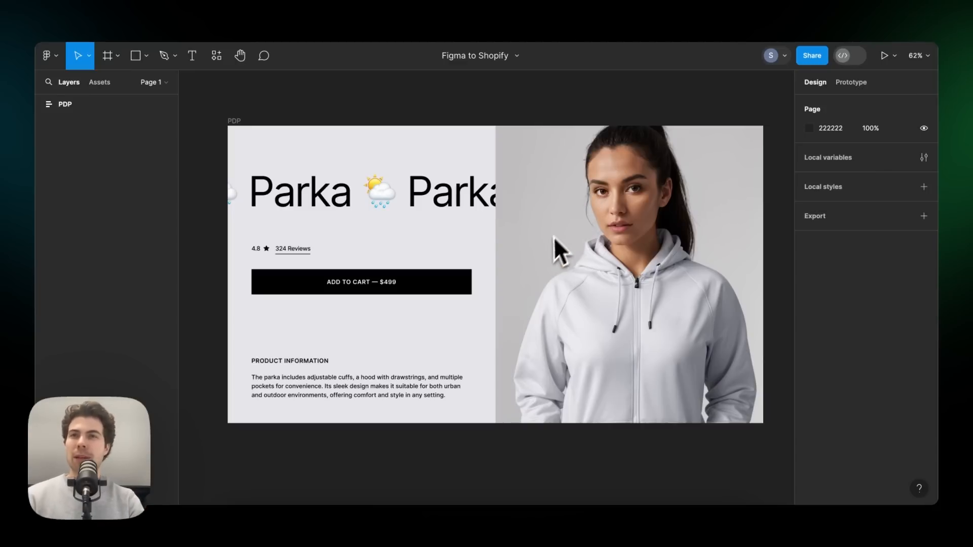
mouse_move(549, 273)
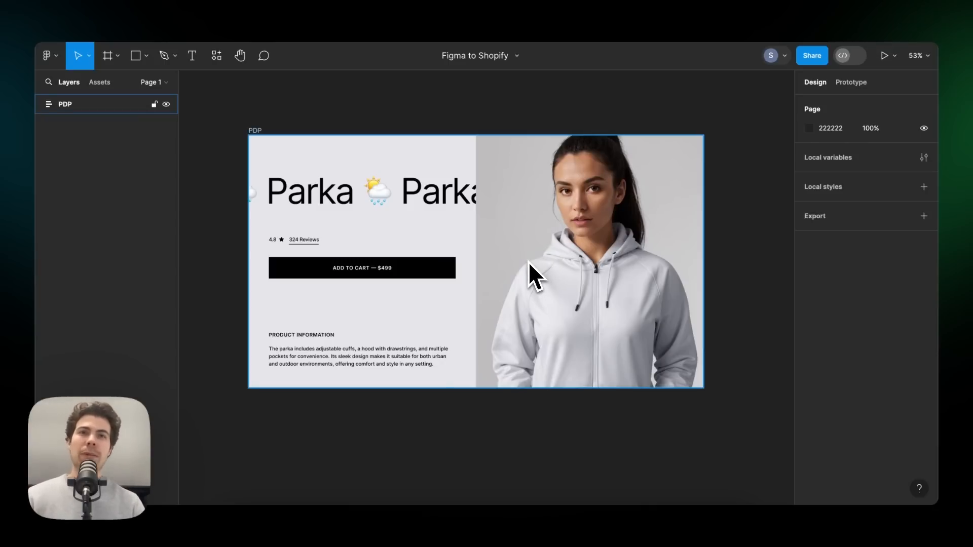
mouse_move(477, 248)
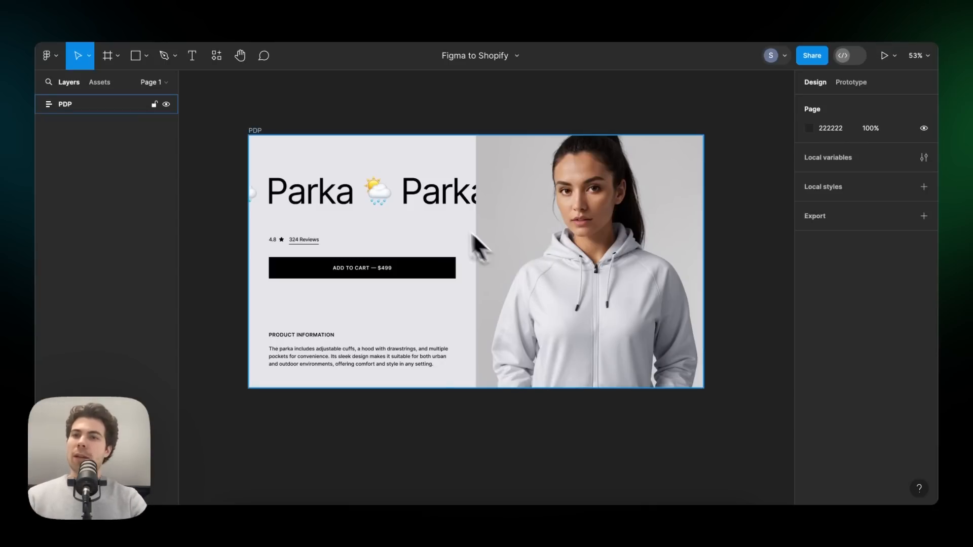
Step: Launch the Figma to Shopify with Instant plugin and copy the PDP frame
left_click(216, 55)
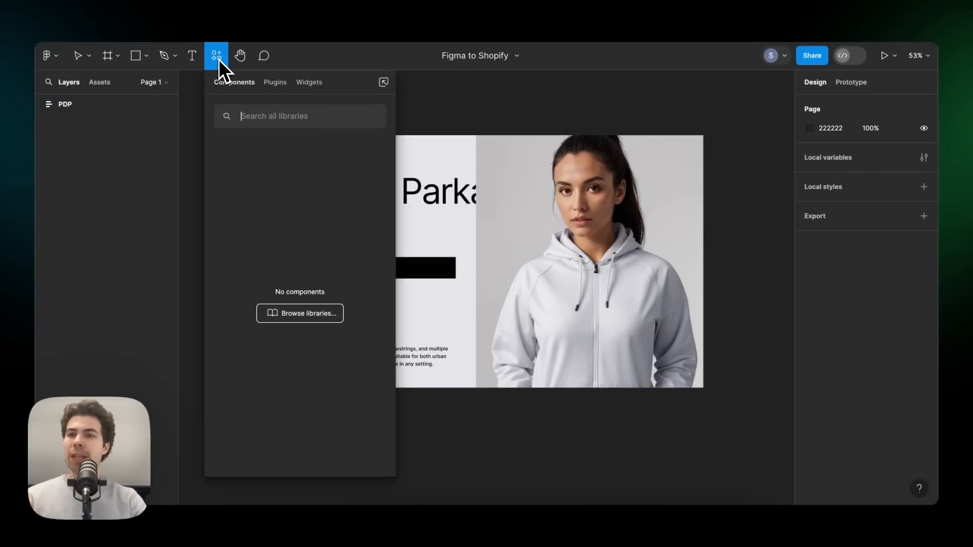
left_click(274, 82)
type("figma to shopify")
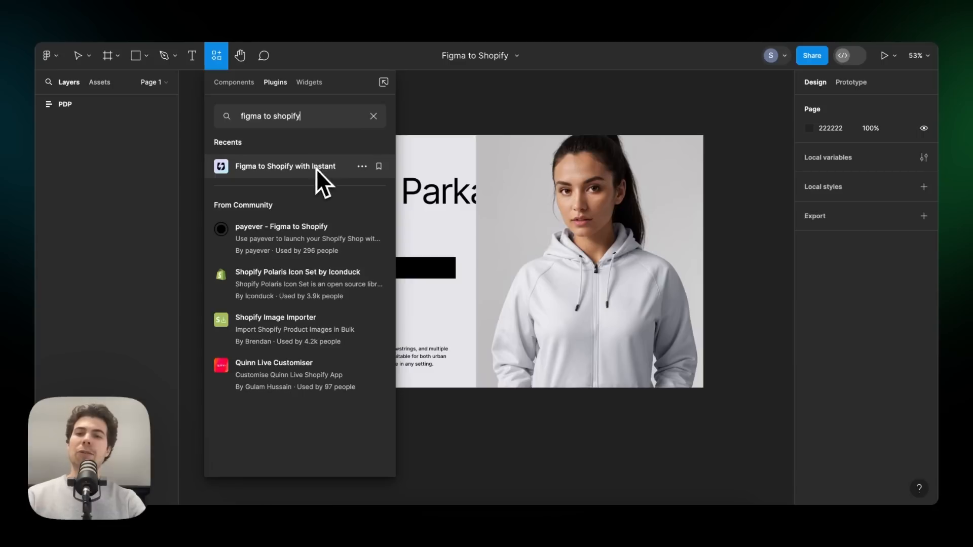
left_click(285, 166)
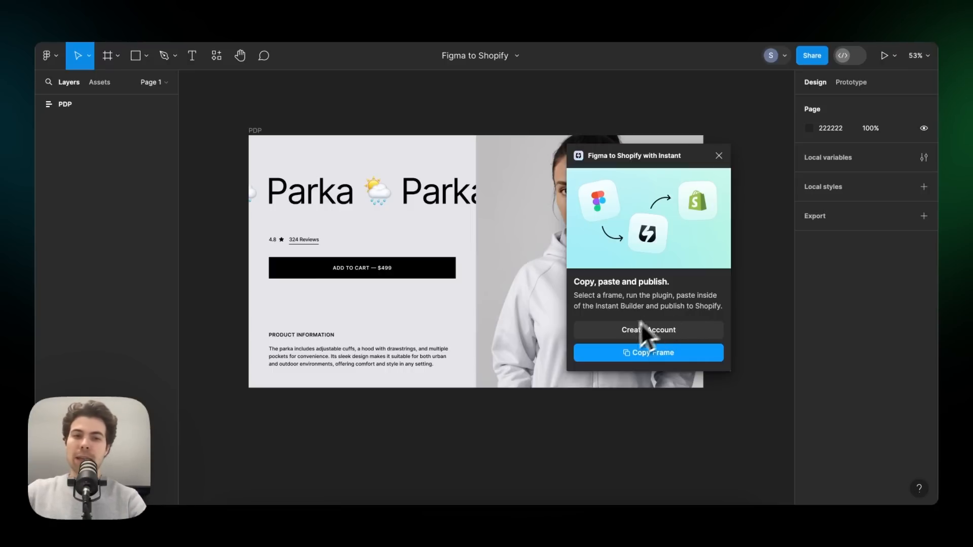
mouse_move(688, 319)
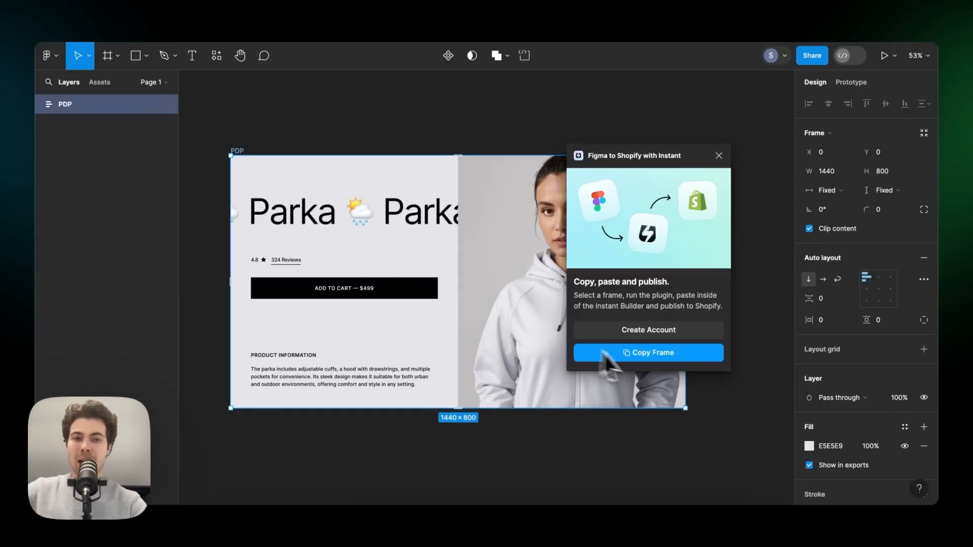
left_click(647, 353)
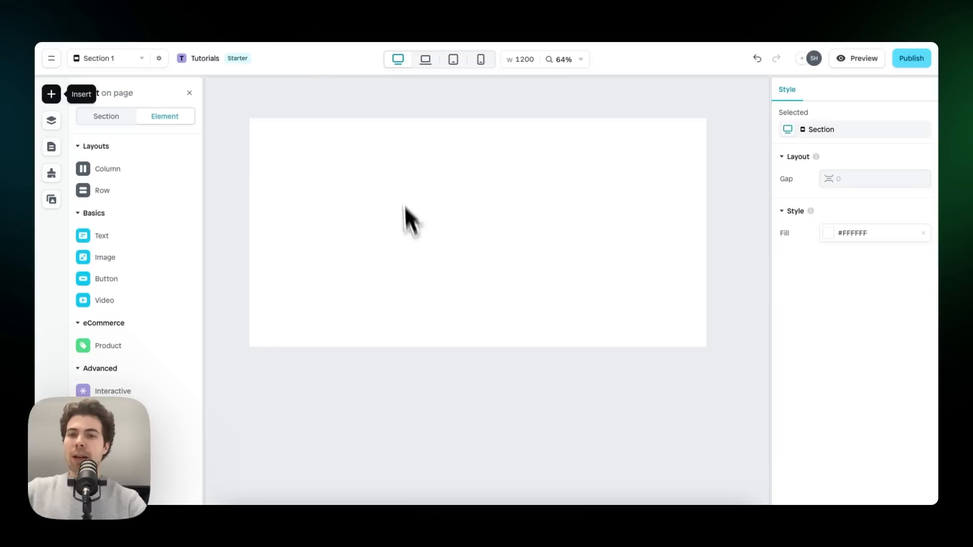
mouse_move(470, 239)
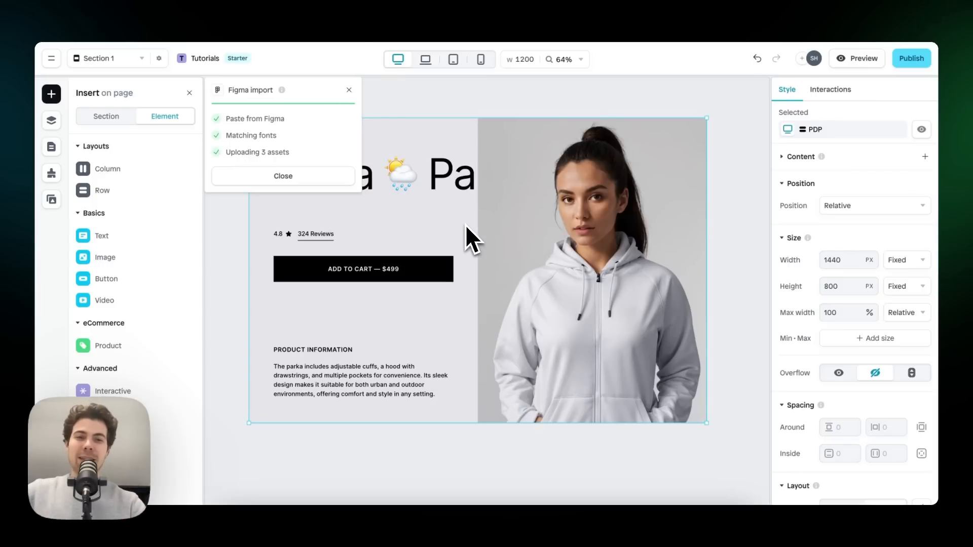
mouse_move(344, 161)
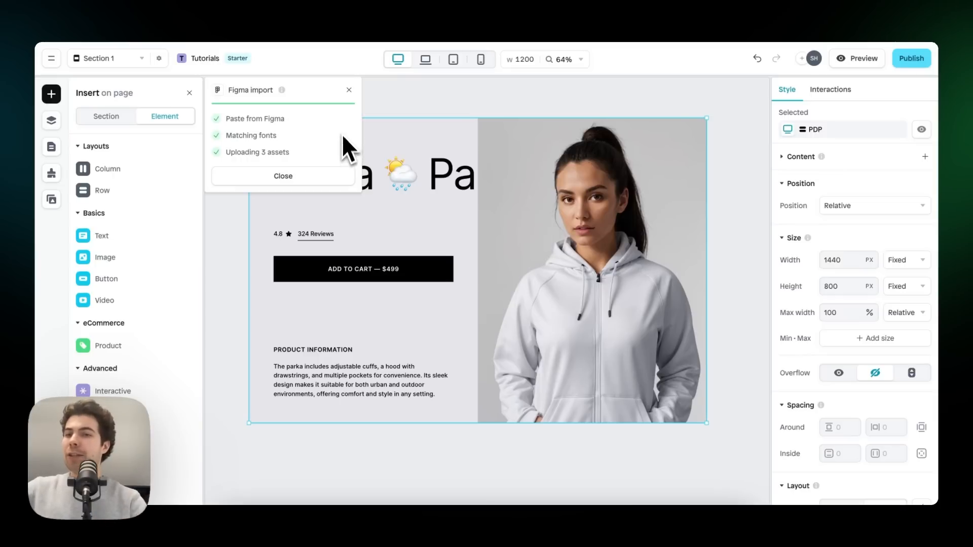
mouse_move(312, 132)
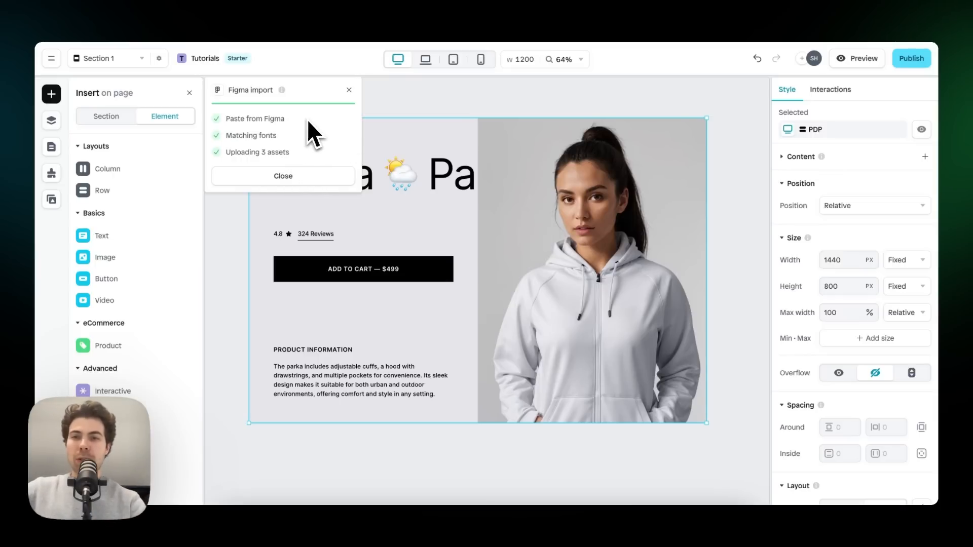
mouse_move(316, 158)
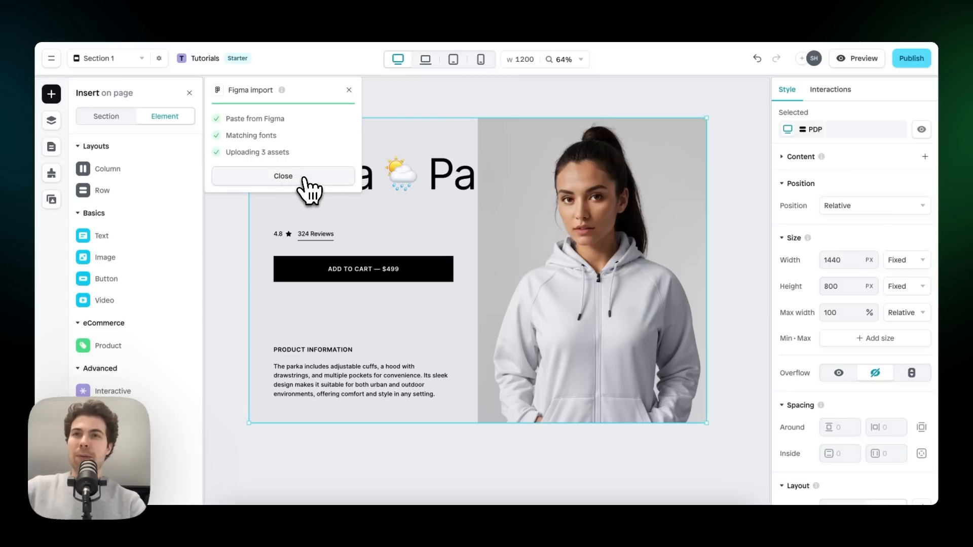
Step: Dismiss the import summary, then review the Left group's layers and uploaded image assets
left_click(283, 175)
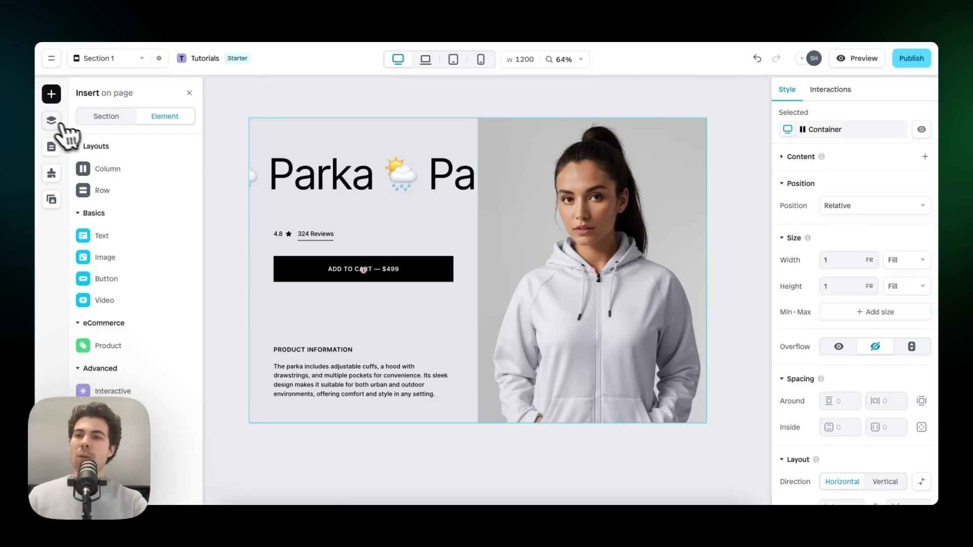
left_click(51, 121)
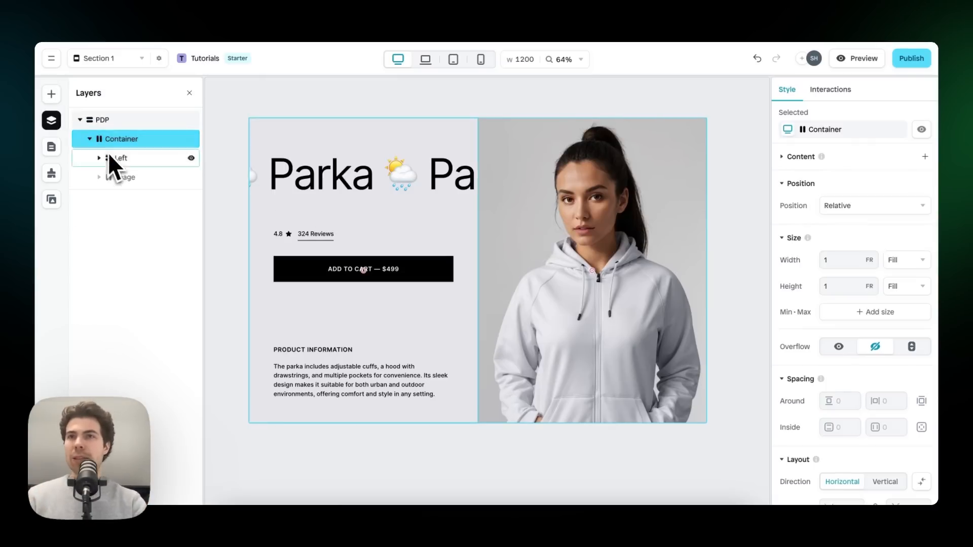
left_click(120, 157)
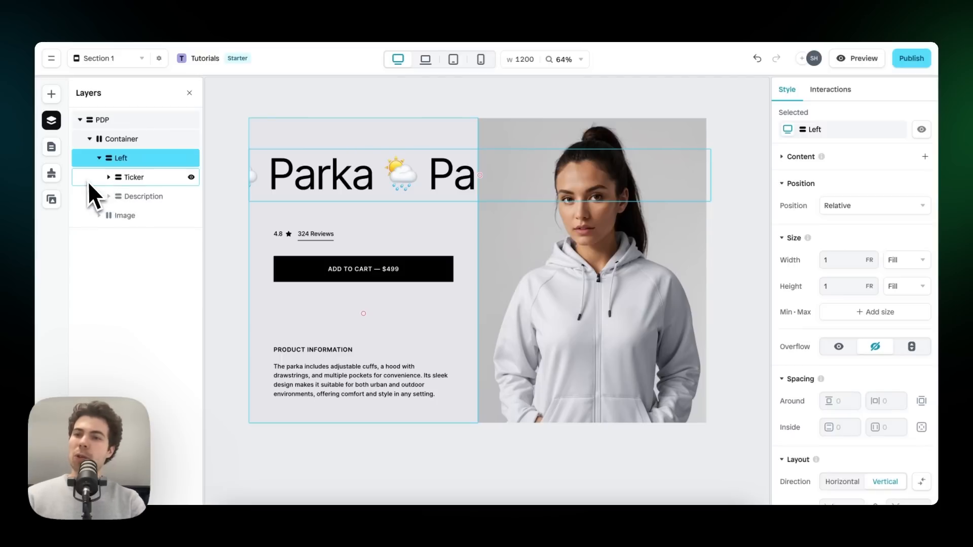
left_click(51, 199)
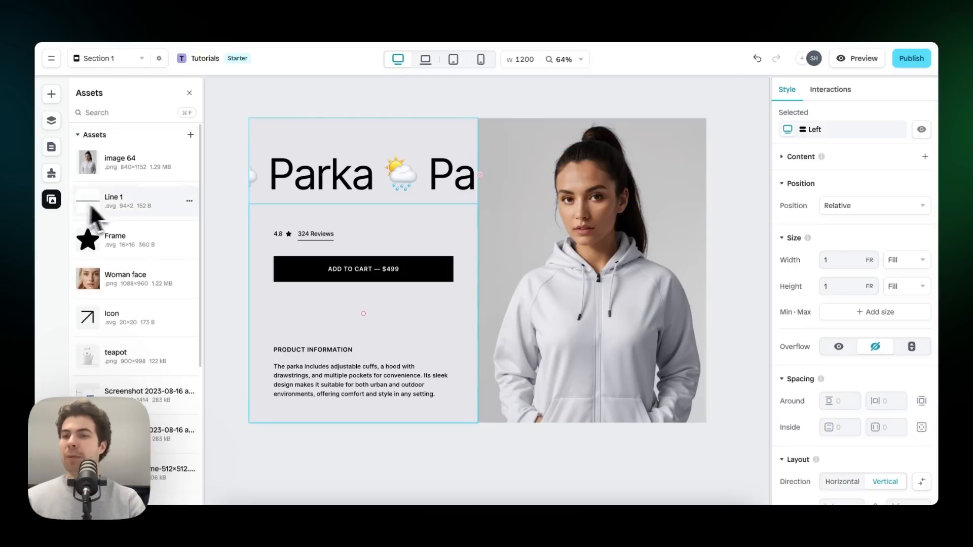
mouse_move(134, 242)
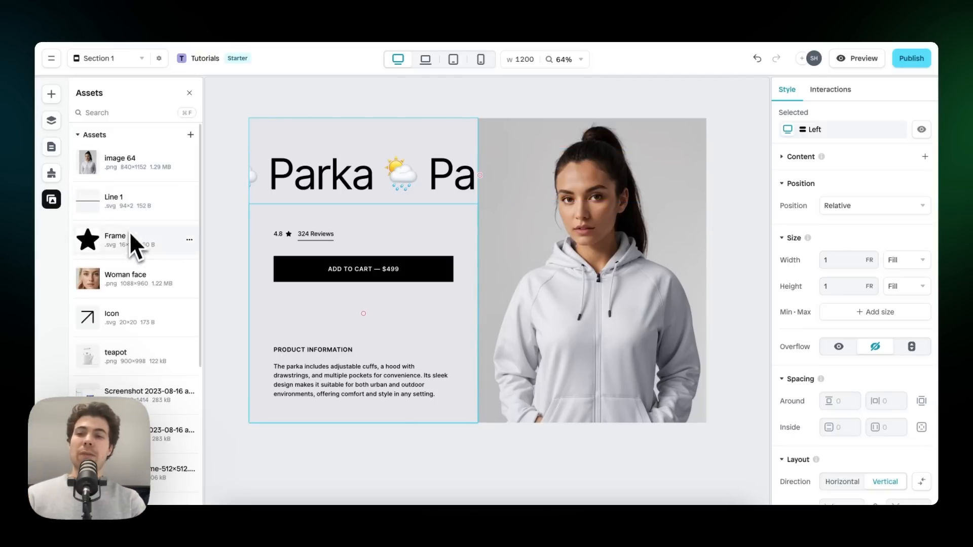
mouse_move(149, 180)
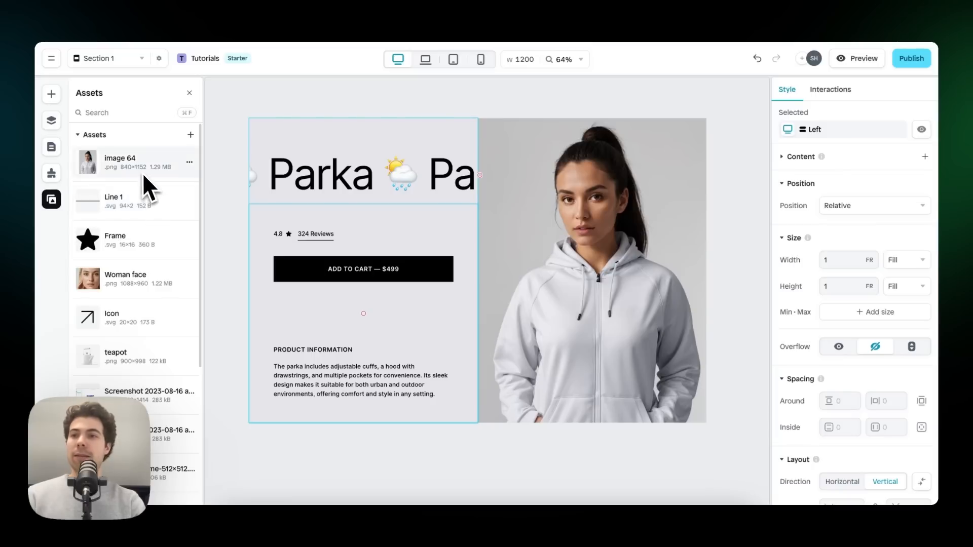
left_click(51, 94)
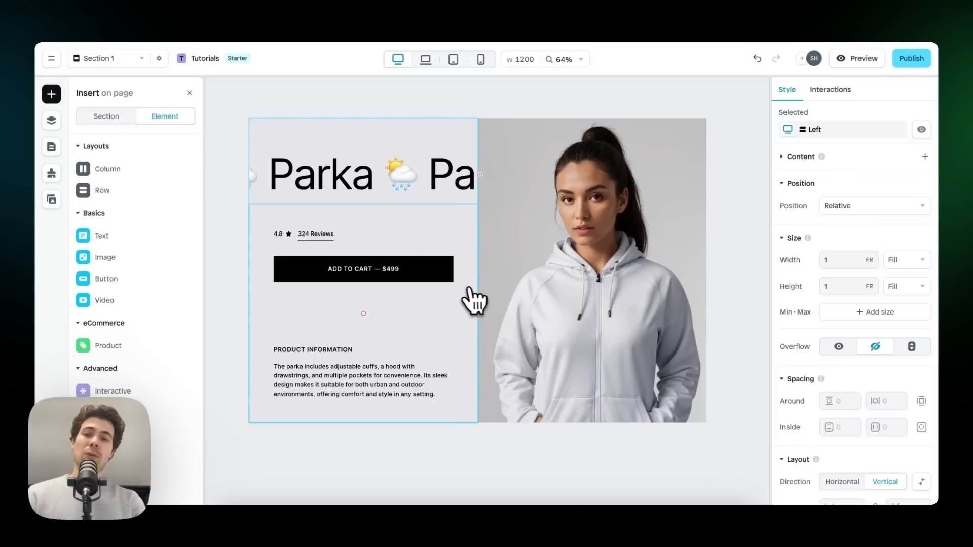
mouse_move(450, 289)
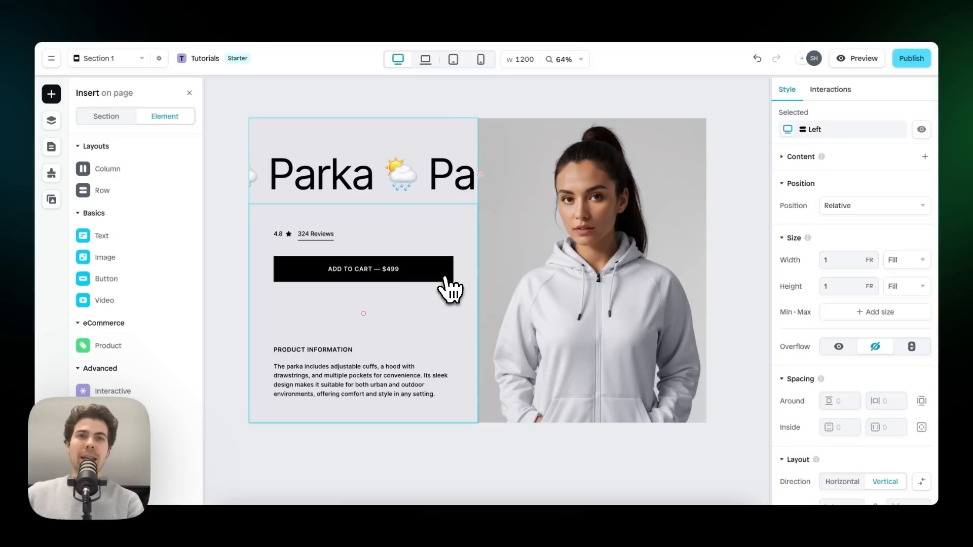
mouse_move(417, 226)
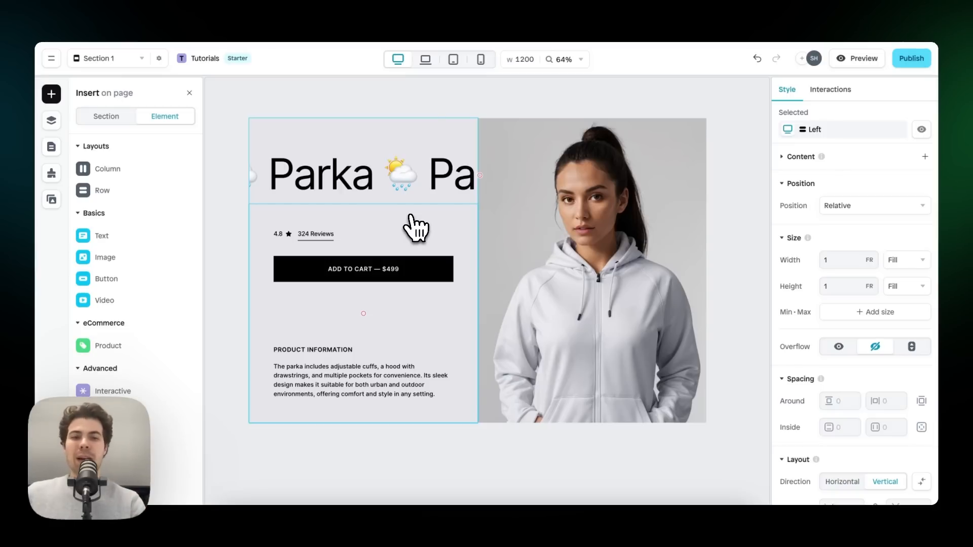
left_click(425, 199)
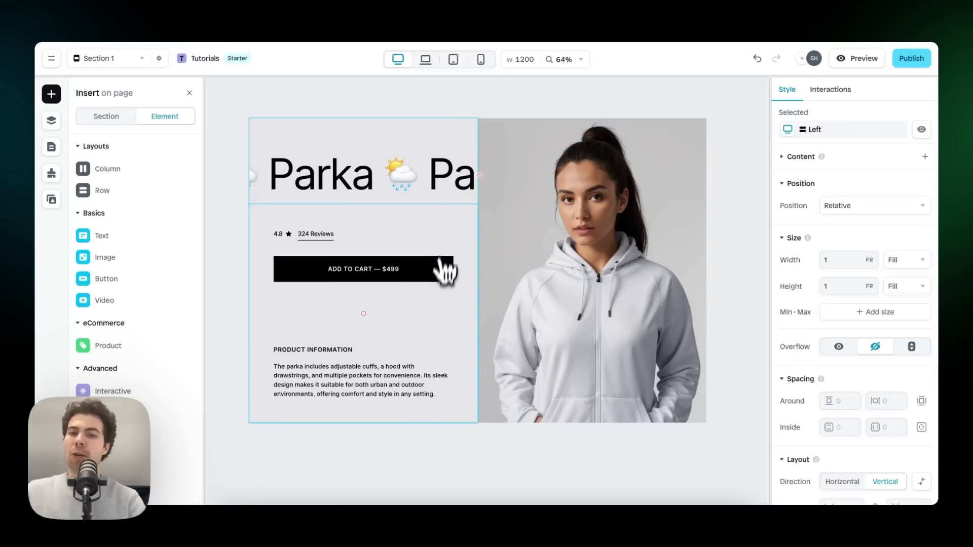
mouse_move(472, 242)
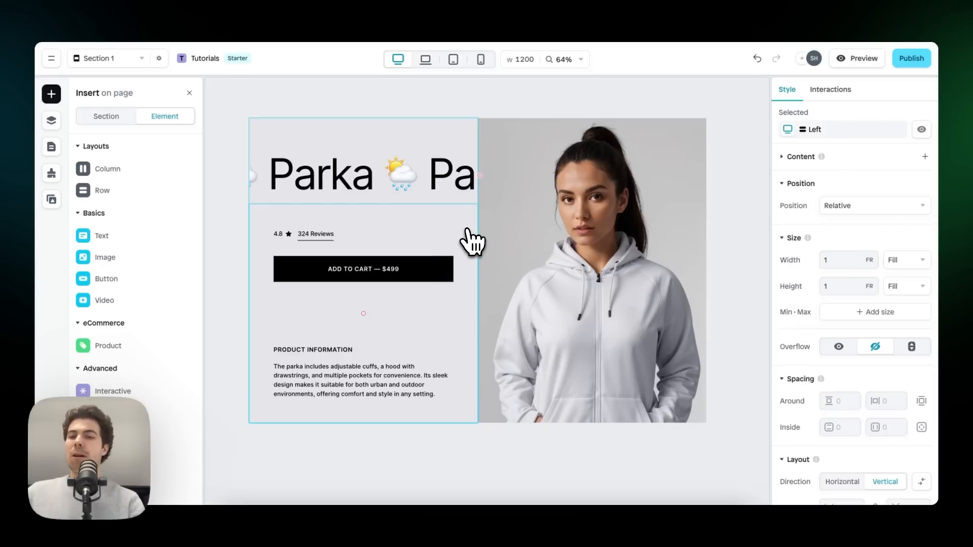
mouse_move(459, 322)
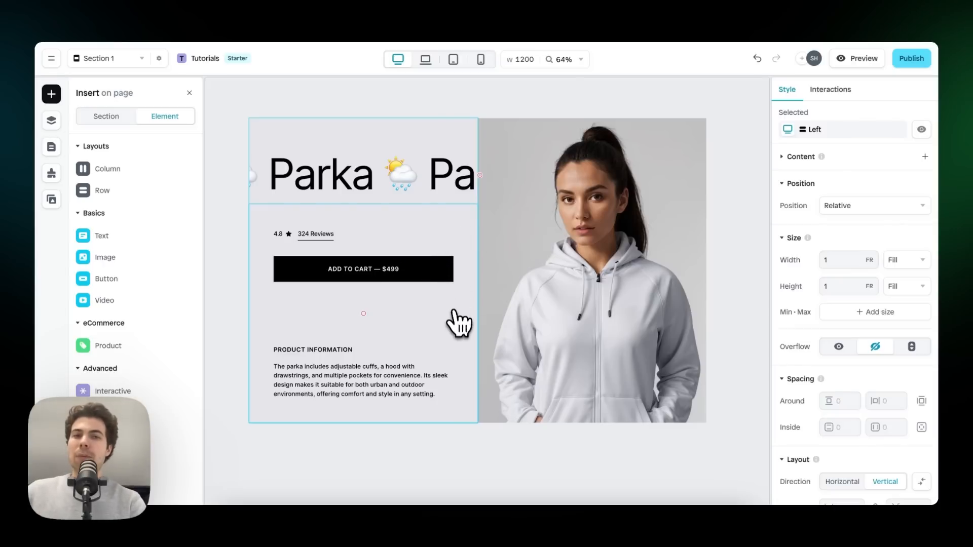
Step: Preview the imported Parka product page
left_click(862, 58)
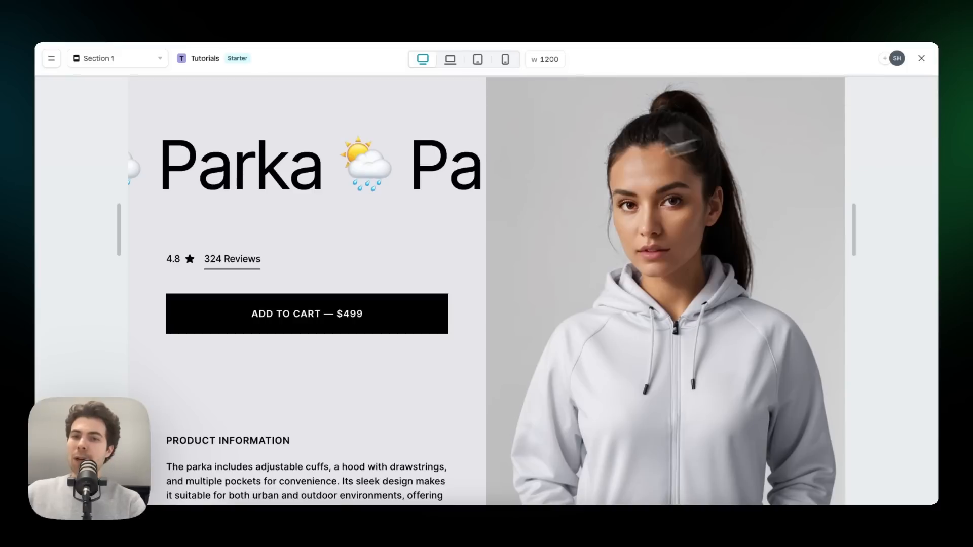
mouse_move(448, 400)
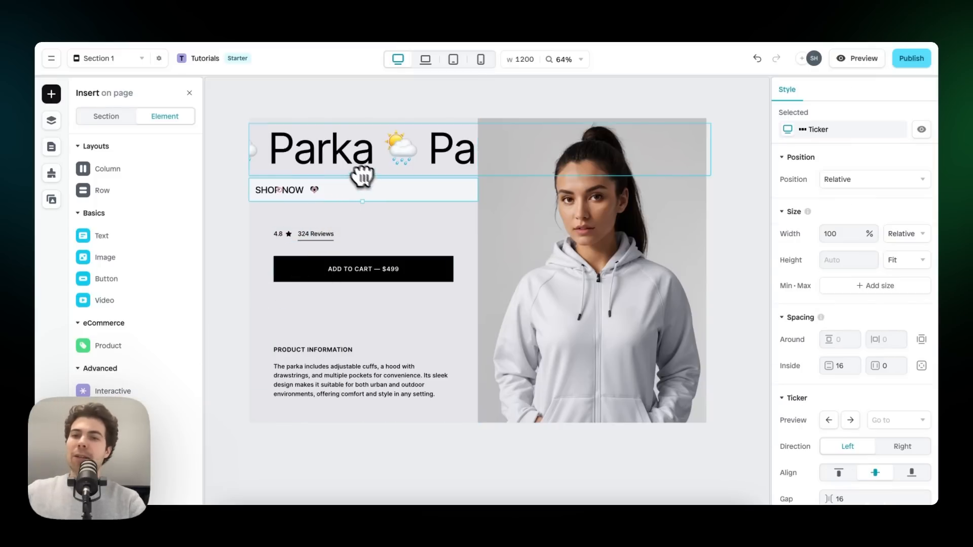
Step: In Layers, replace the original title ticker with the ticker holding Parka and the weather emoji
left_click(51, 121)
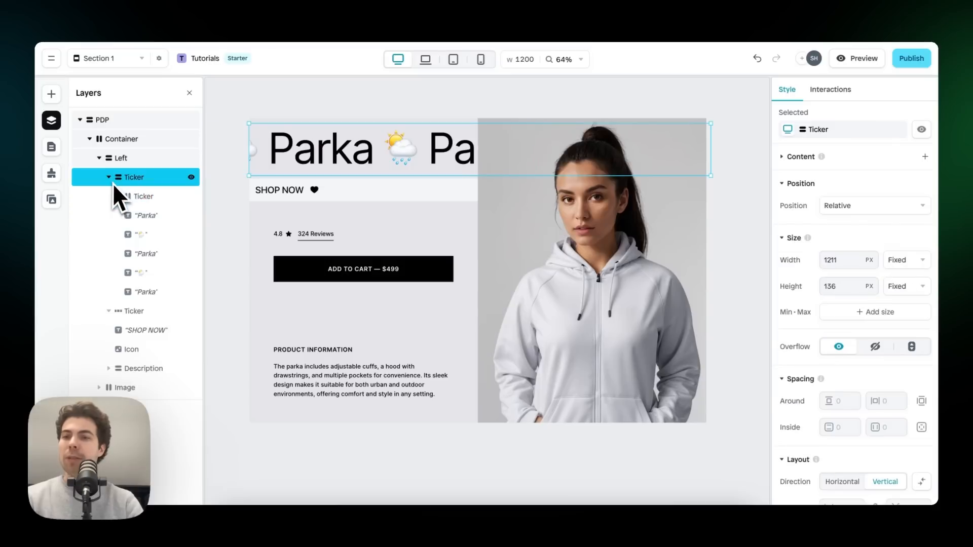
left_click(118, 196)
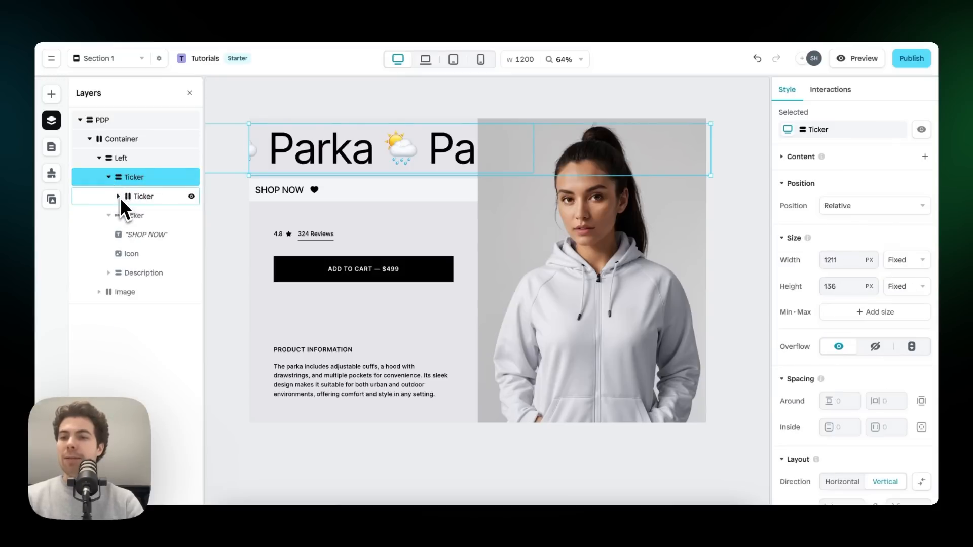
left_click(118, 196)
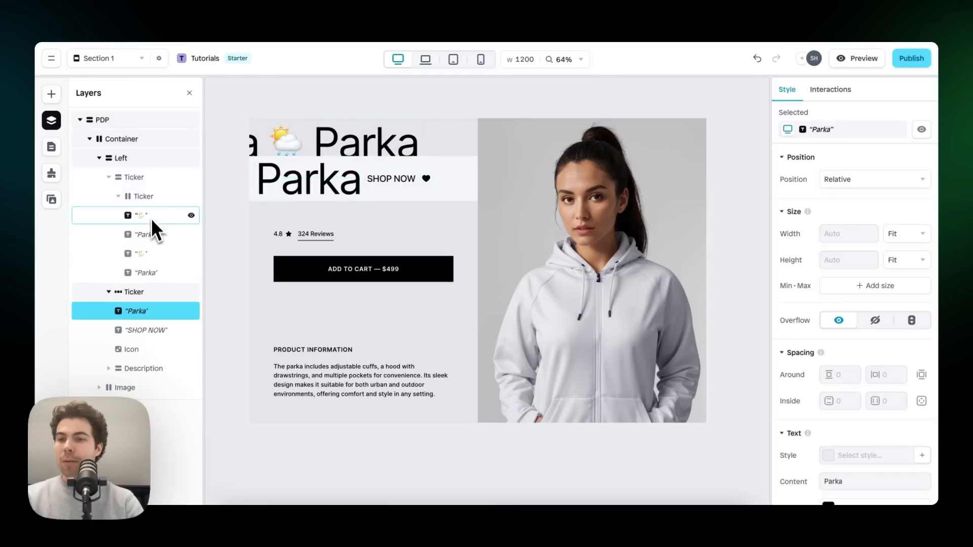
left_click(146, 329)
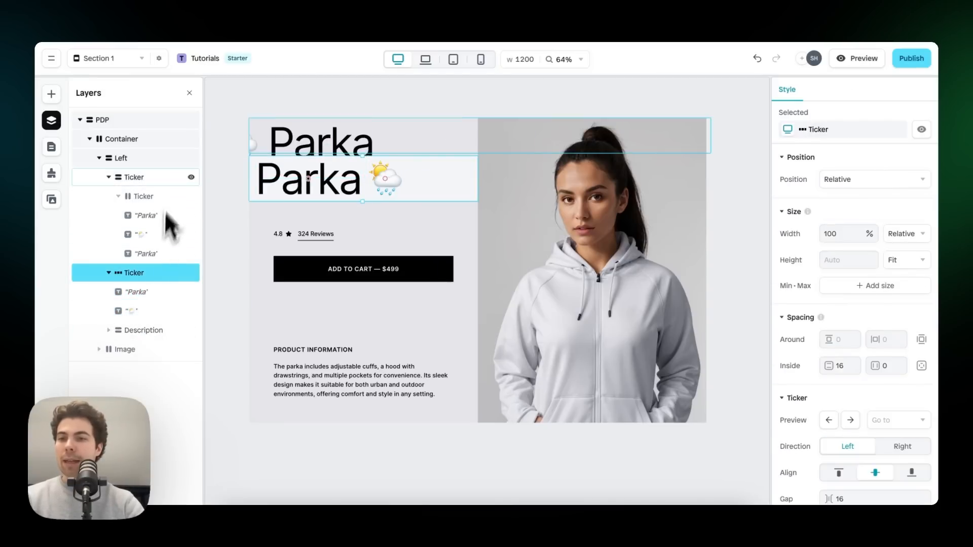
left_click(132, 177)
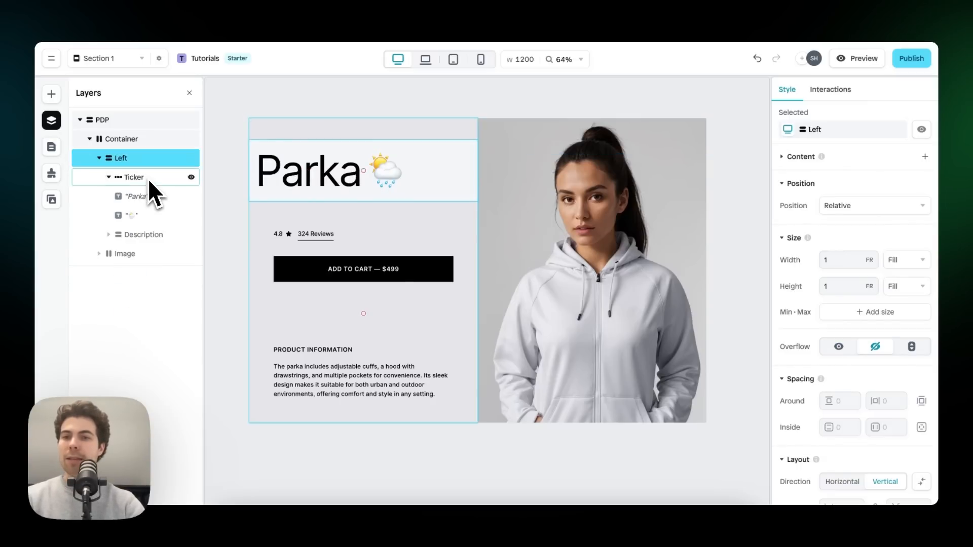
left_click(134, 177)
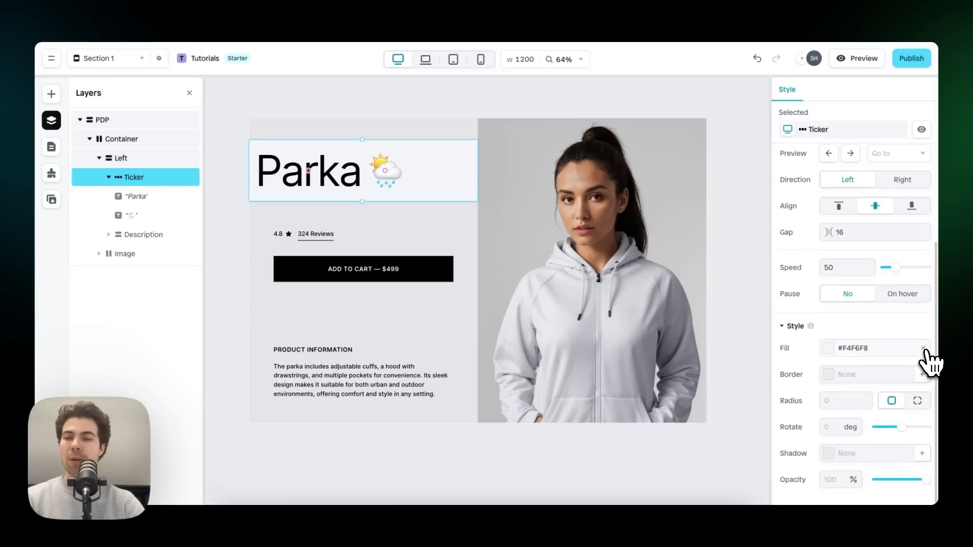
Step: Preview the ticker, then add a Mouse hover trigger turning the Add to Cart fill #FFFFFF
left_click(856, 58)
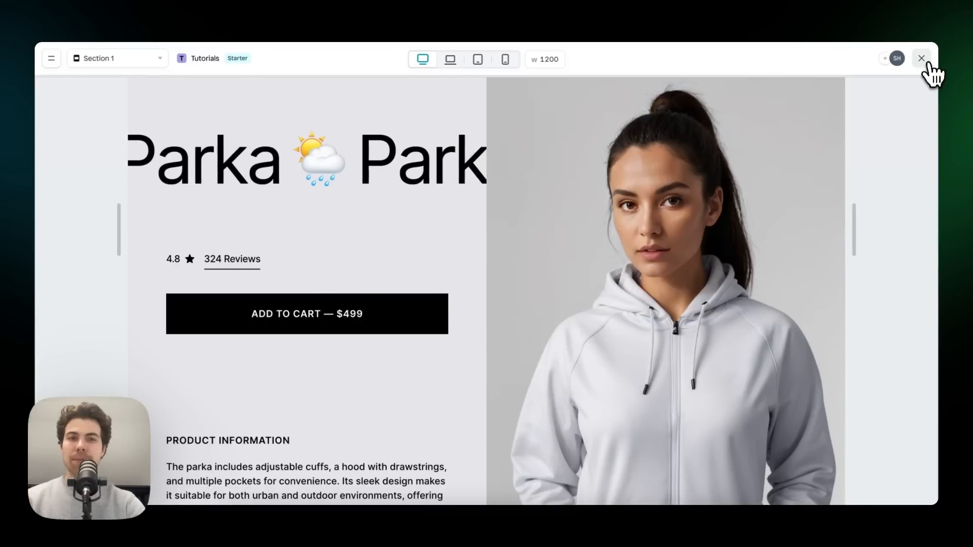
left_click(921, 58)
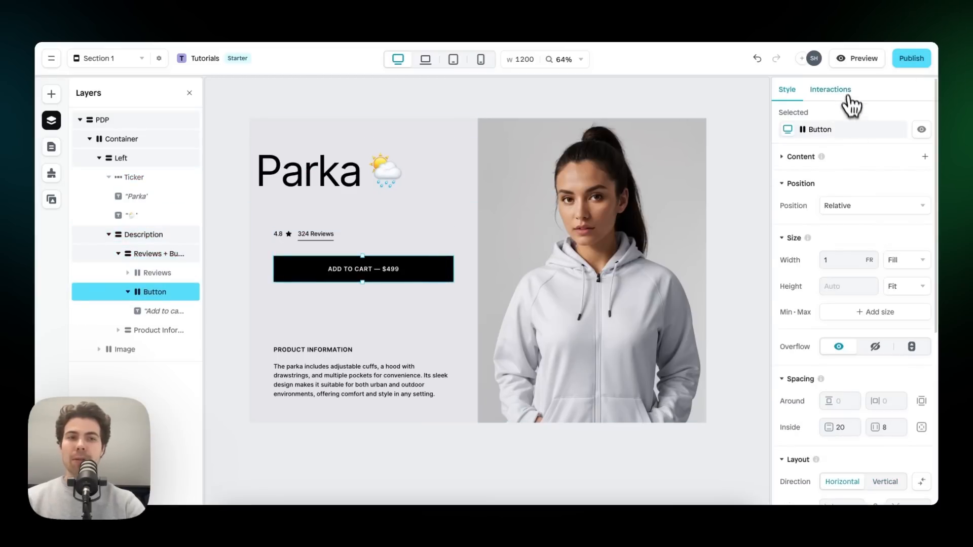
left_click(830, 88)
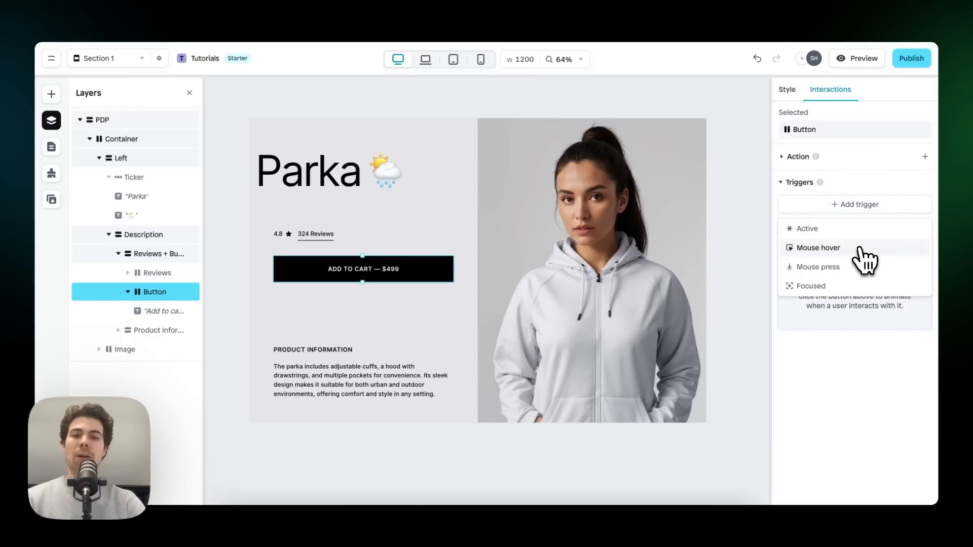
left_click(818, 248)
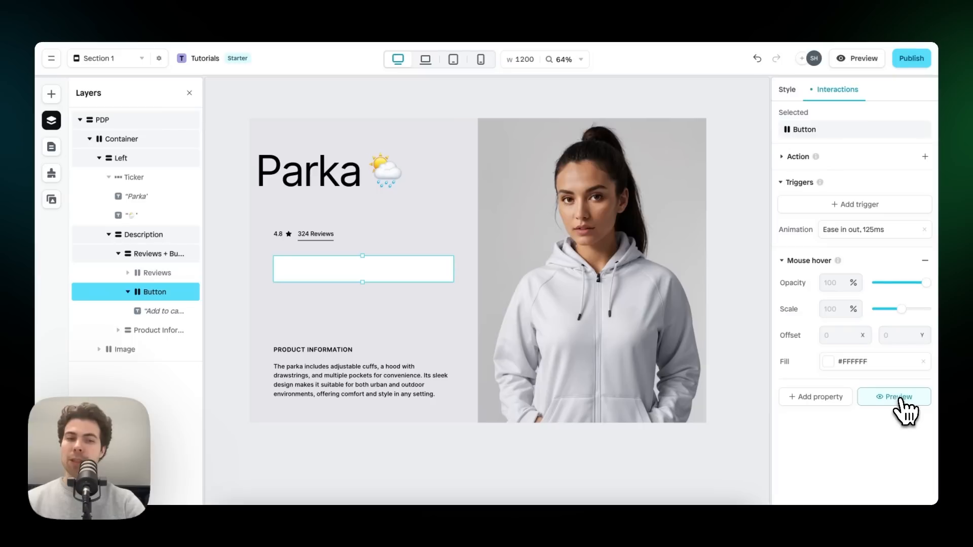
left_click(893, 397)
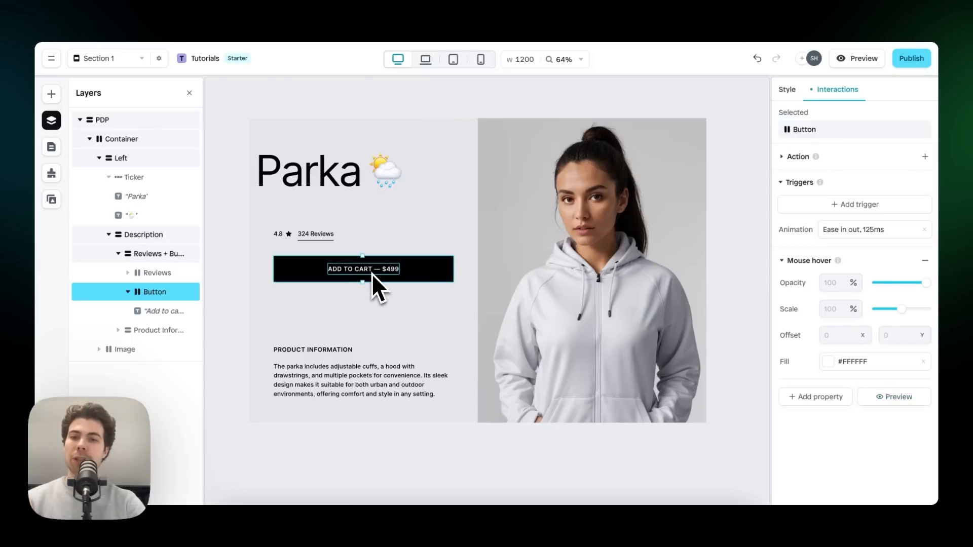
Step: Add a Button-triggered Mouse hover interaction turning the Add to Cart label #000000
left_click(162, 311)
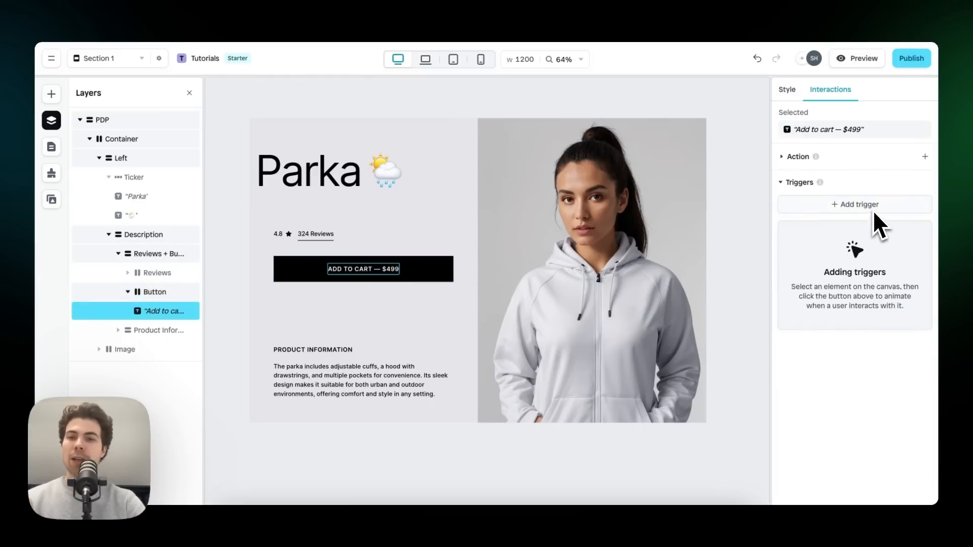
left_click(858, 204)
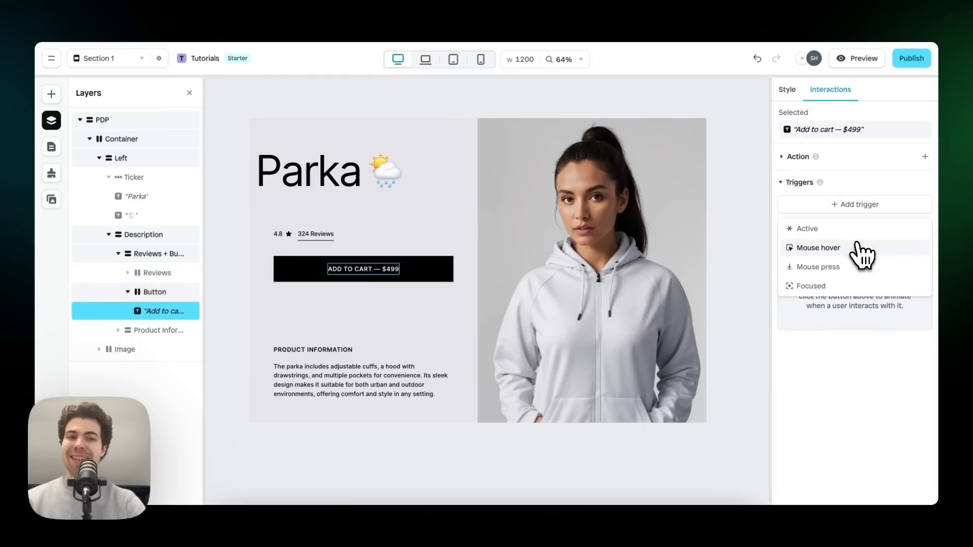
left_click(818, 248)
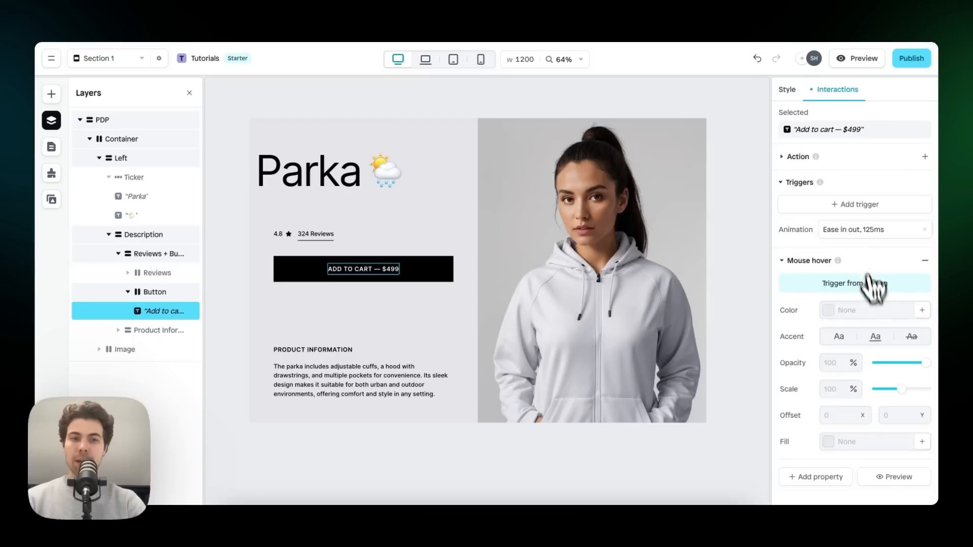
left_click(828, 309)
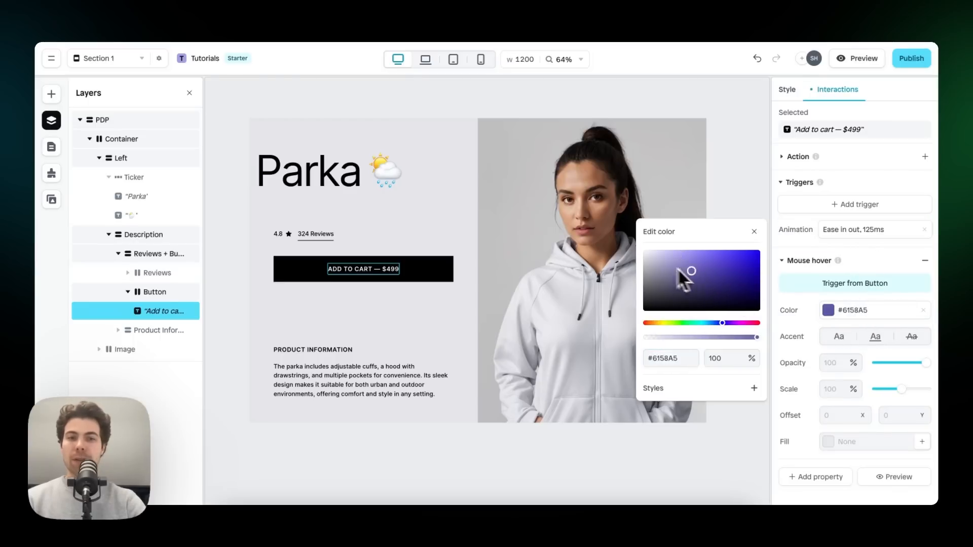
left_click(646, 309)
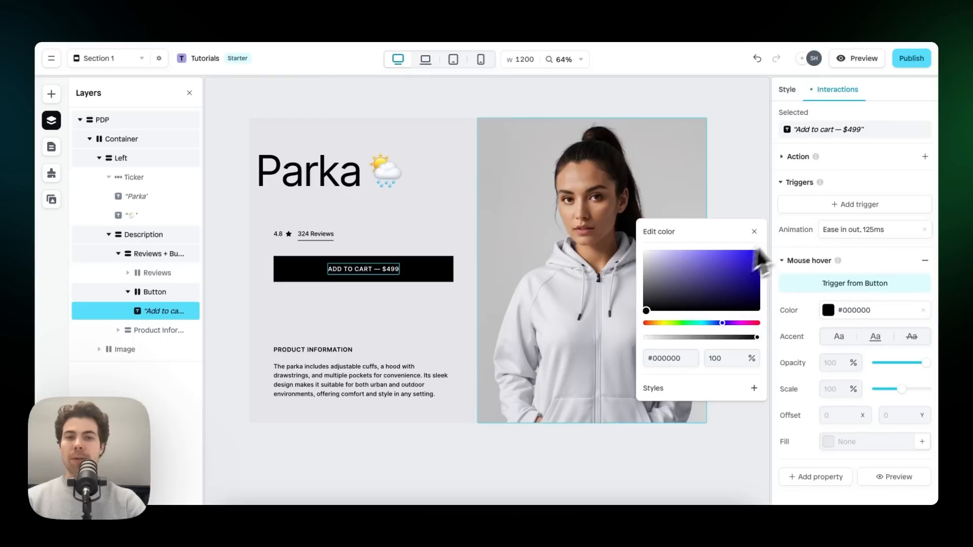
left_click(861, 58)
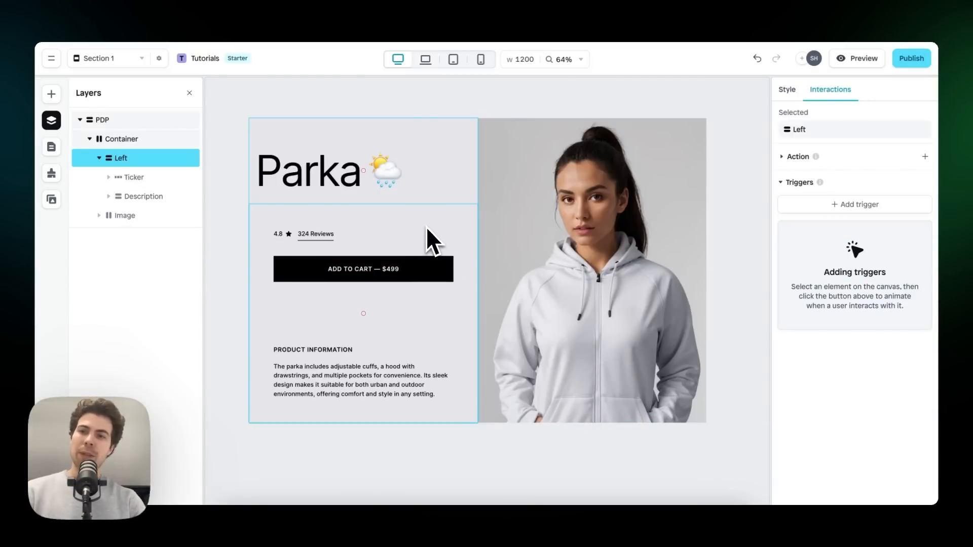
Step: Set the PDP section width to 1440 px and the Left group's inside padding to 24
left_click(101, 120)
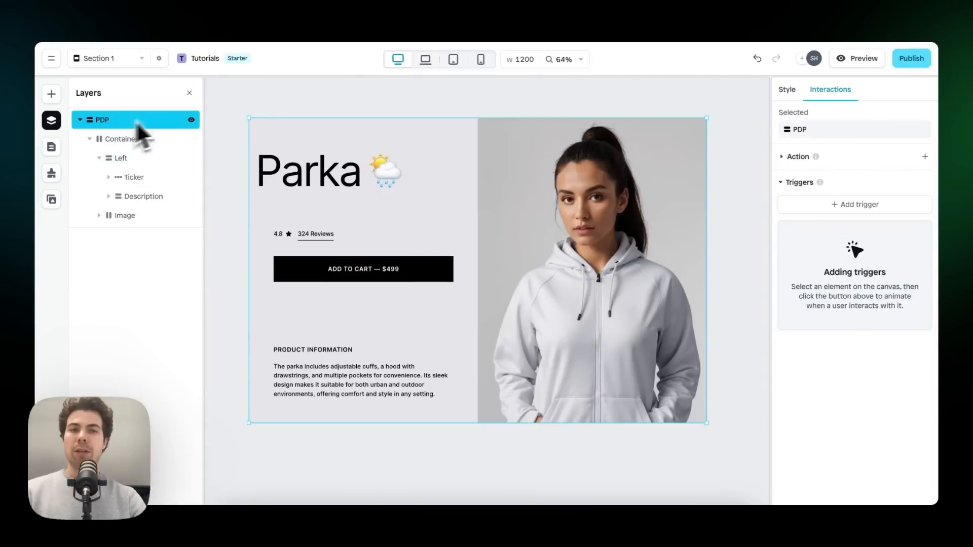
left_click(786, 89)
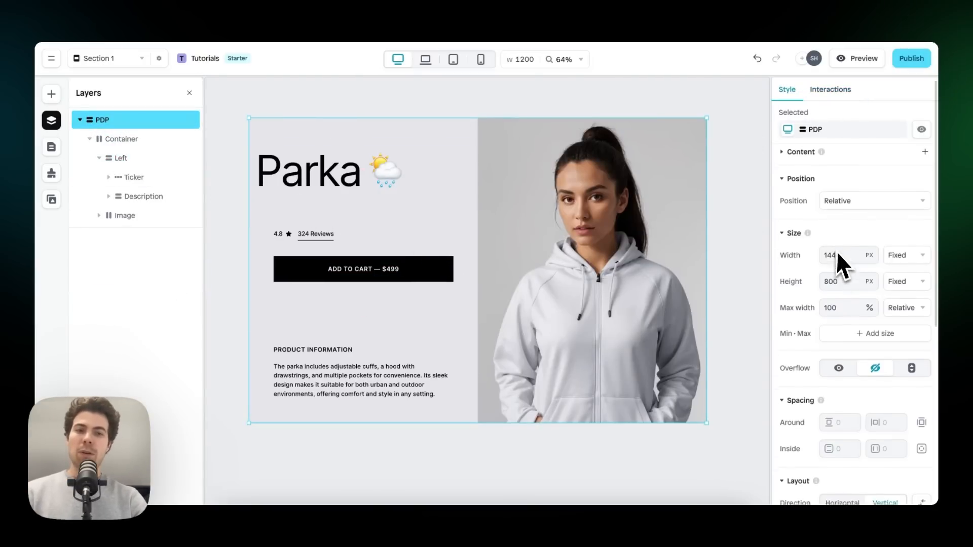
type("1440")
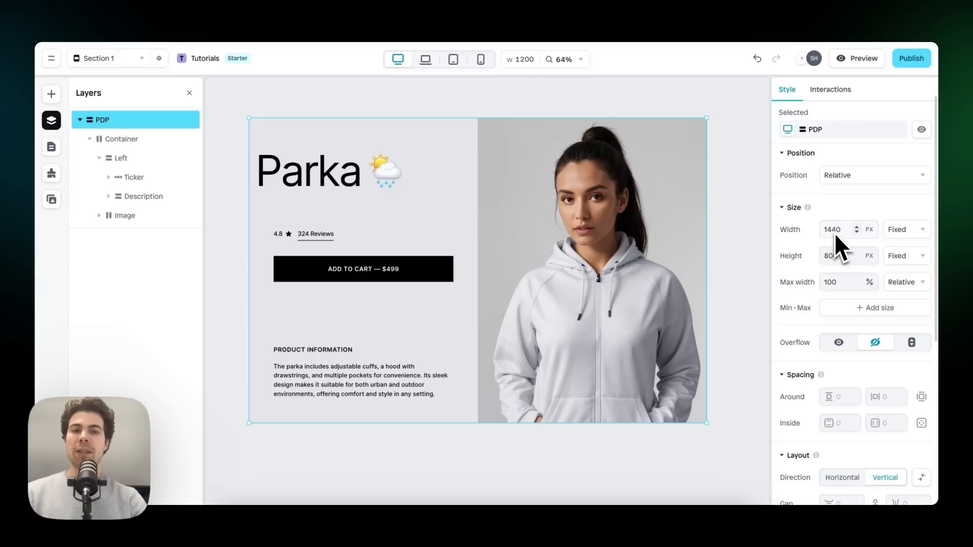
left_click(904, 229)
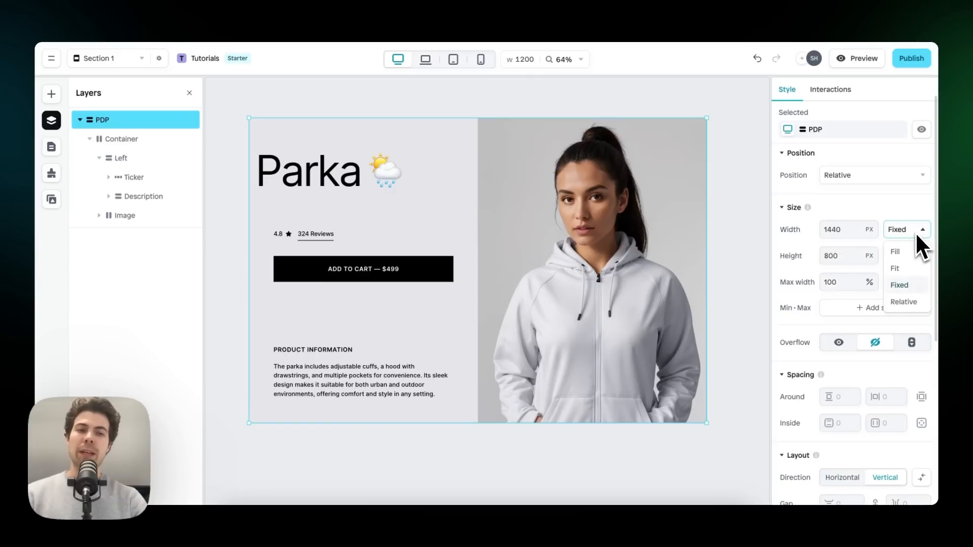
left_click(895, 251)
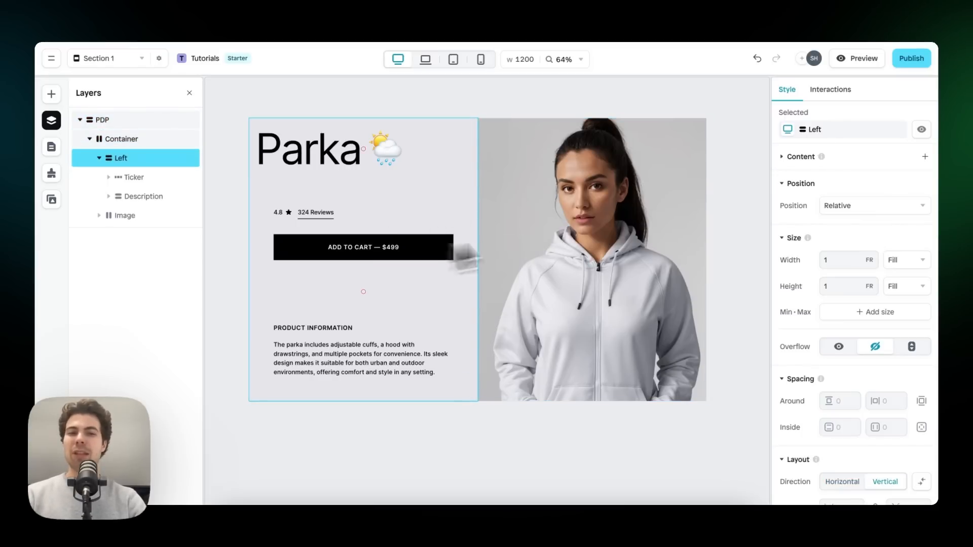
scroll("down", 3)
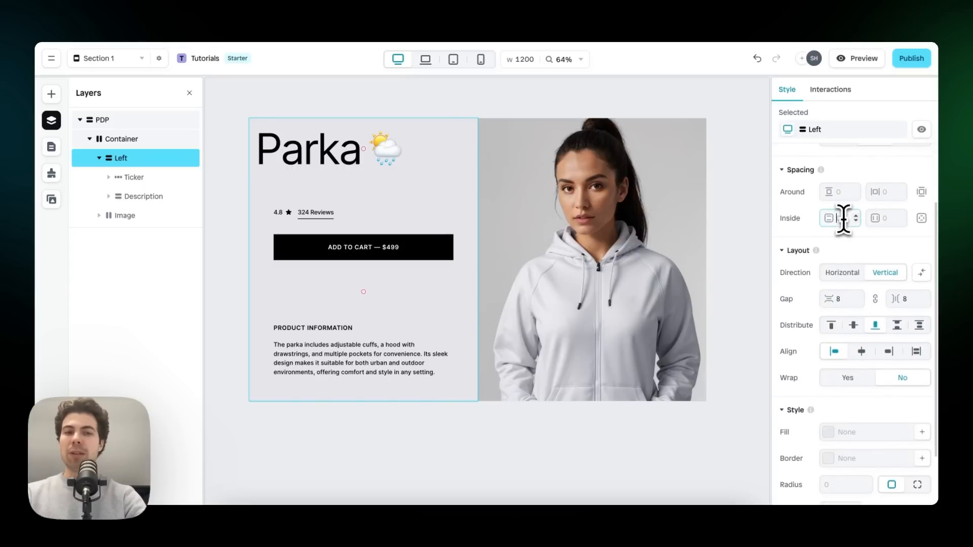
type("24")
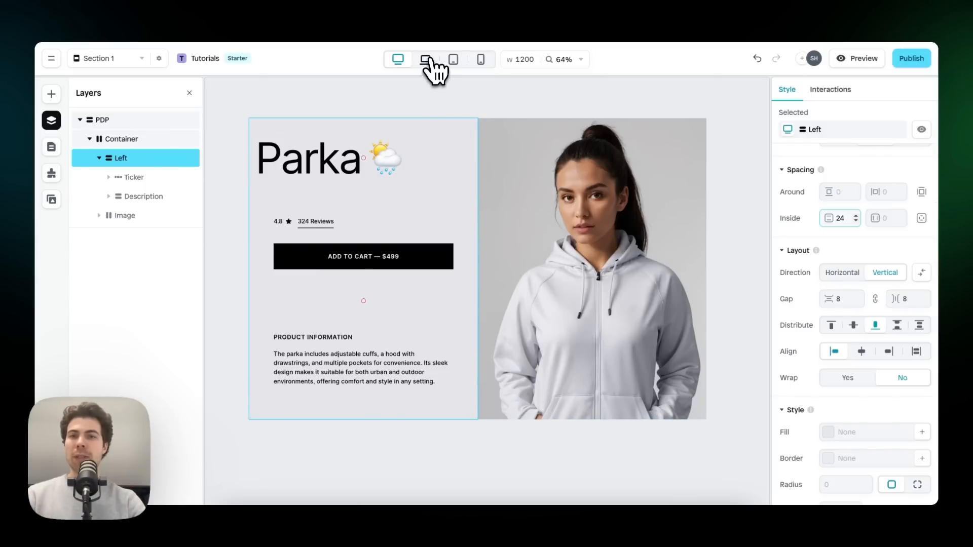
Step: At the tablet breakpoint, set the Container layout to vertical with the photo on top
left_click(425, 58)
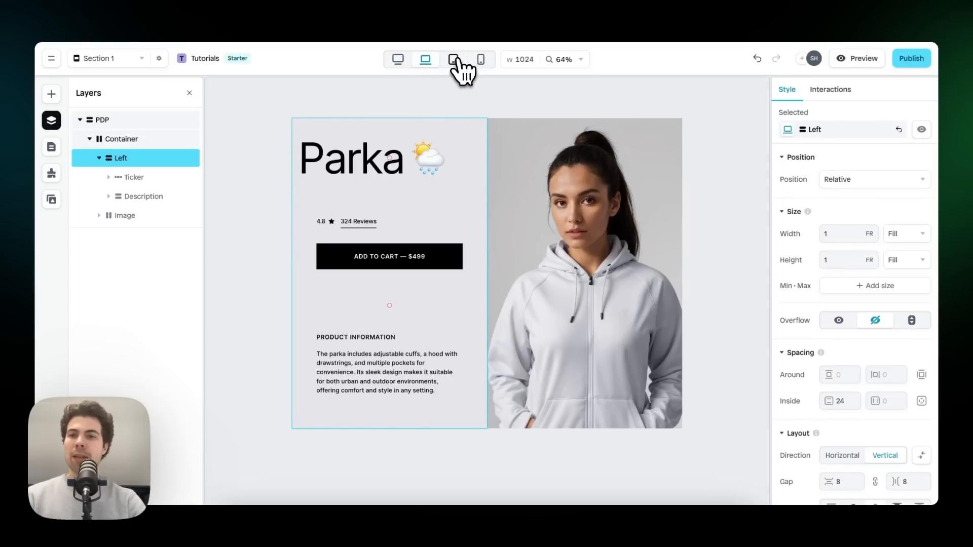
left_click(453, 59)
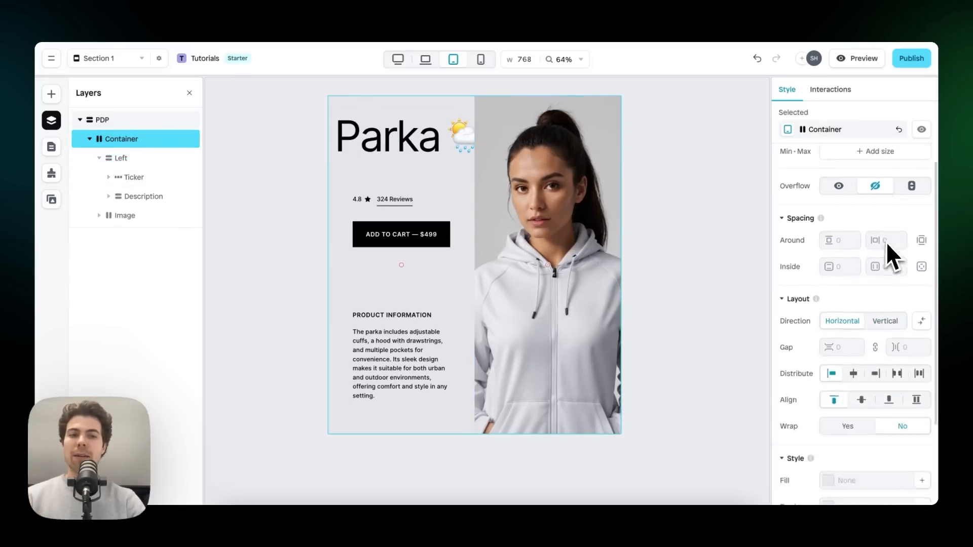
scroll("down", 3)
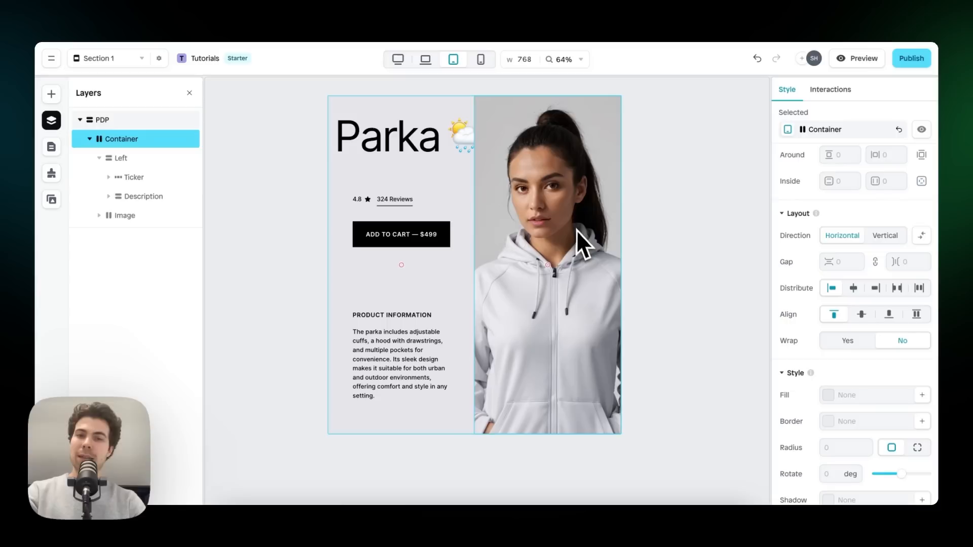
mouse_move(620, 255)
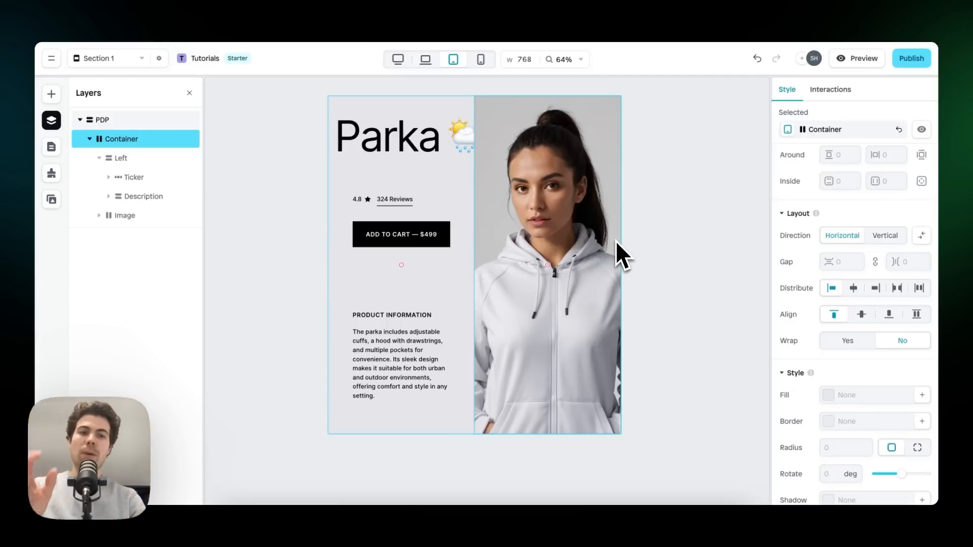
left_click(885, 235)
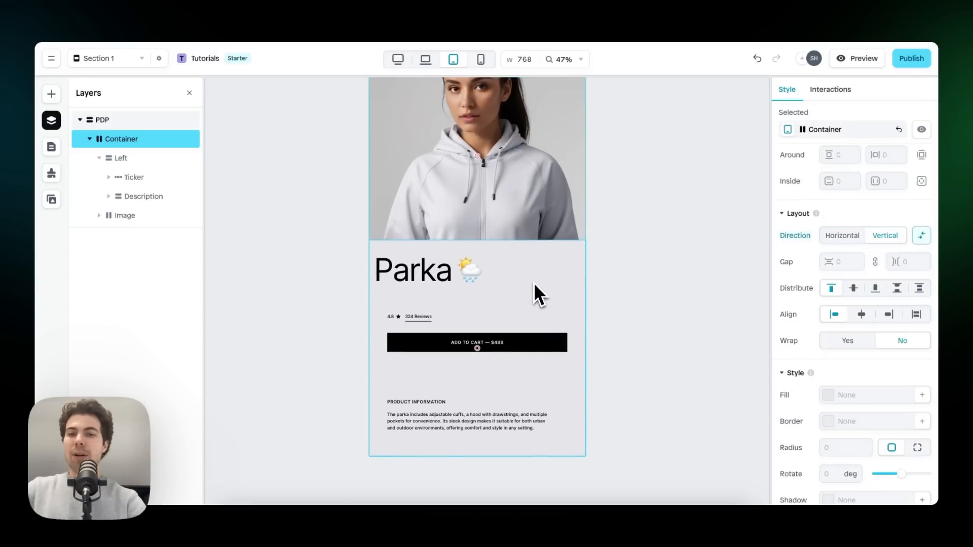
Step: Set the tablet Description layout gap to 32 and inside padding to 24
left_click(119, 158)
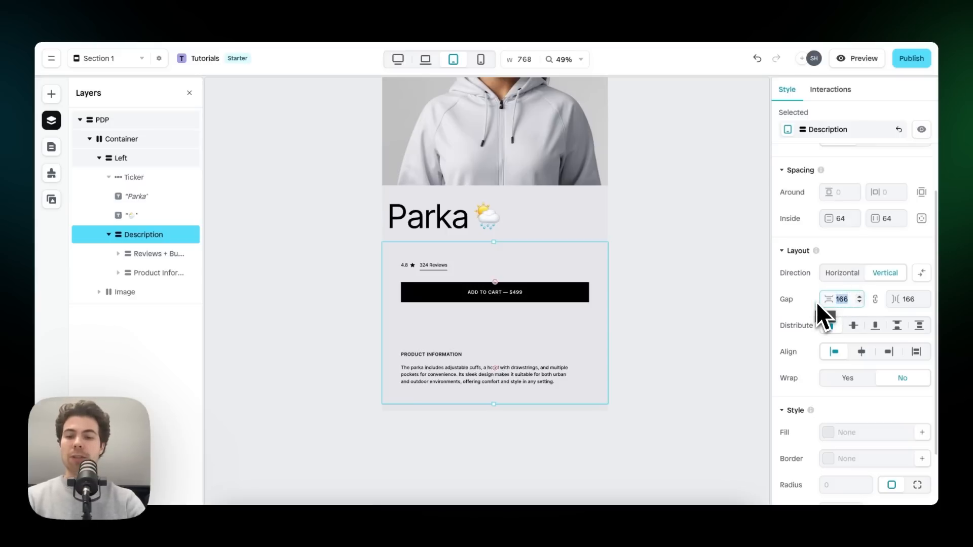
type("32")
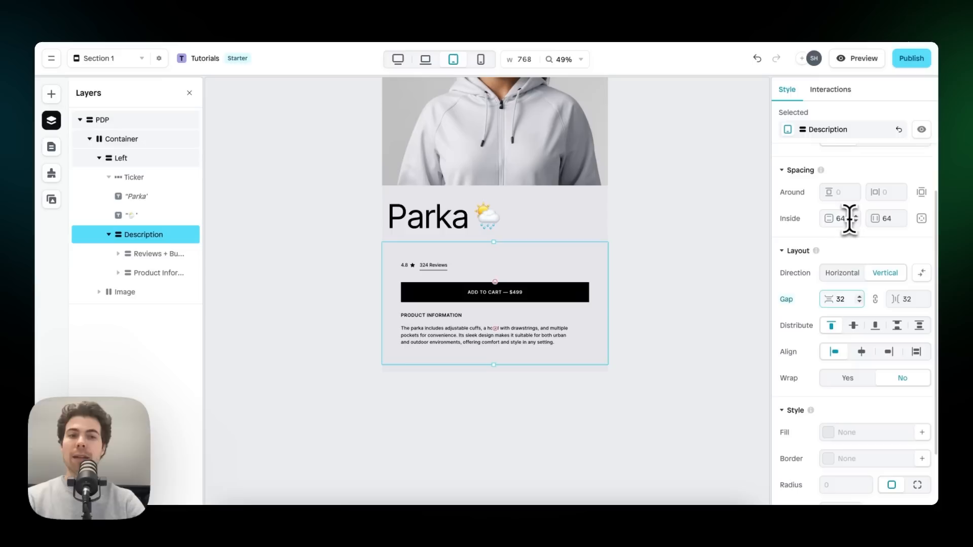
type("24")
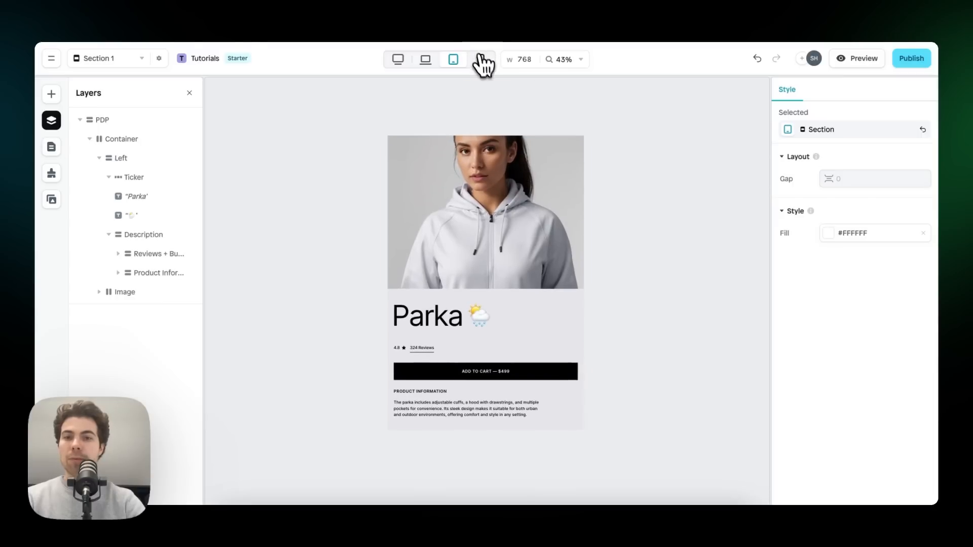
Step: Preview the Parka page at mobile and tablet widths, then exit the preview
left_click(480, 58)
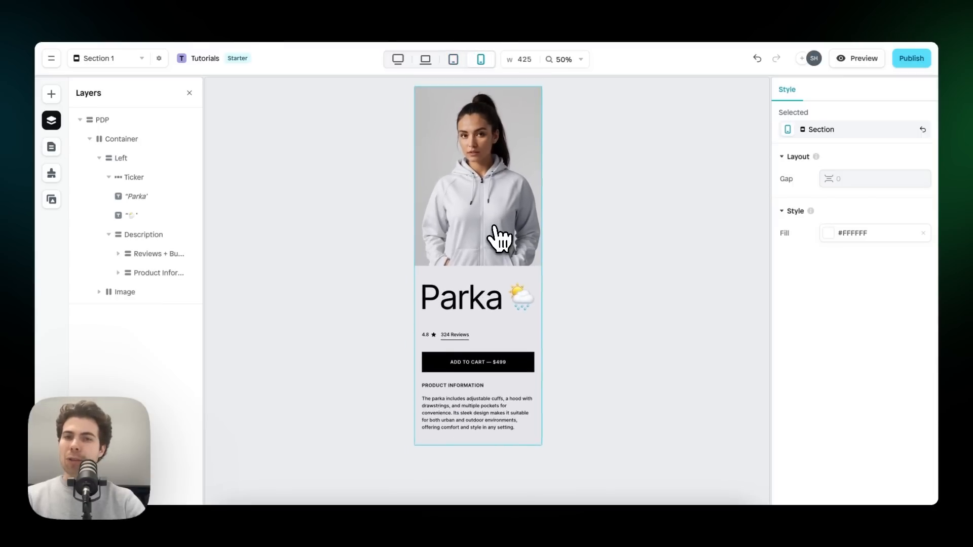
left_click(861, 58)
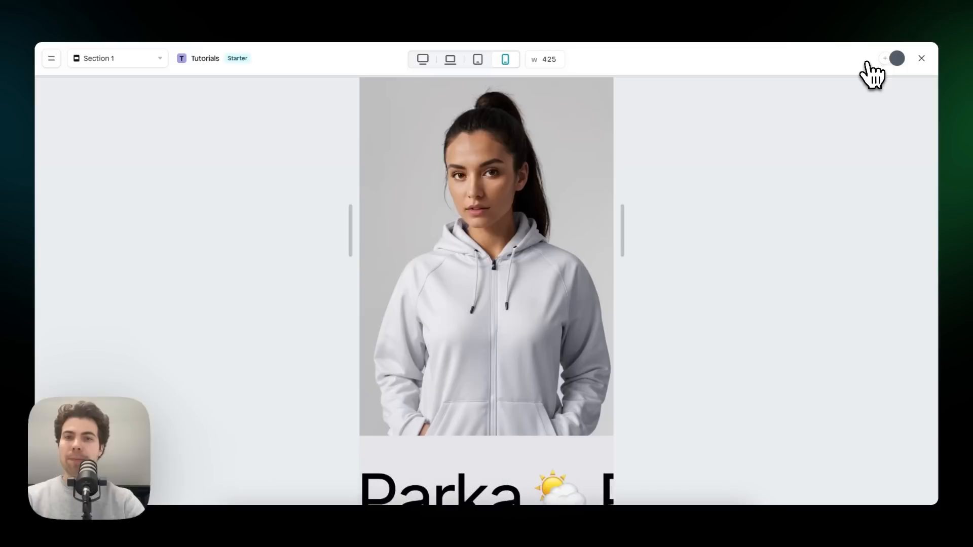
scroll("down", 3)
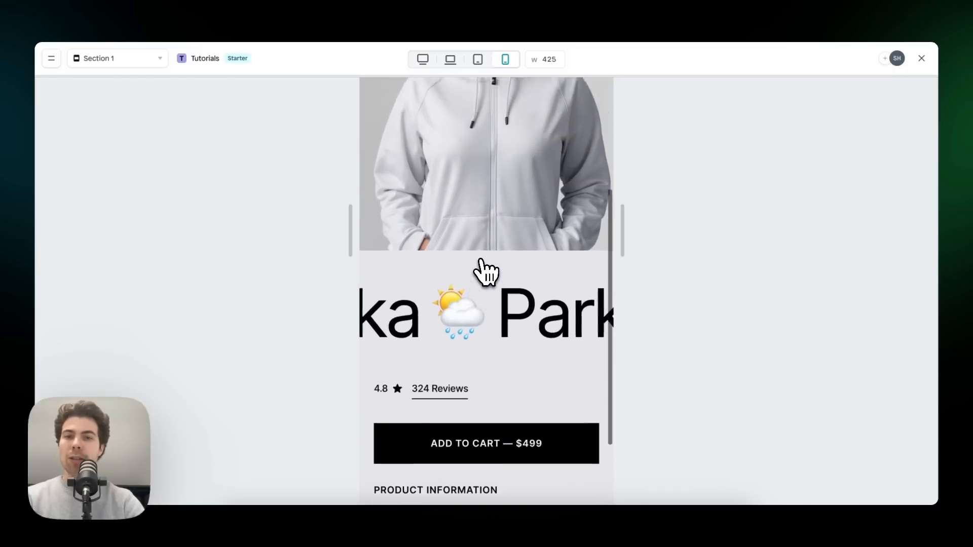
left_click(478, 59)
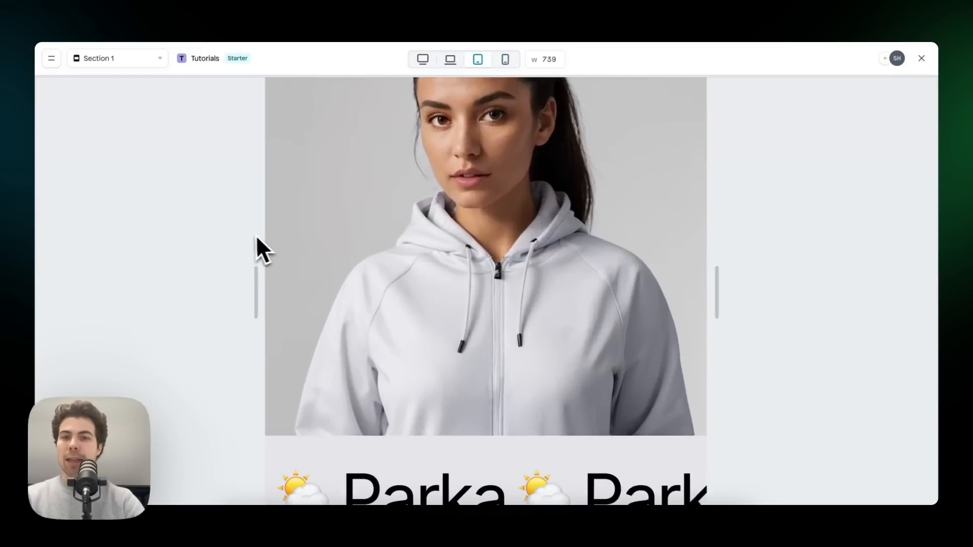
left_click(423, 58)
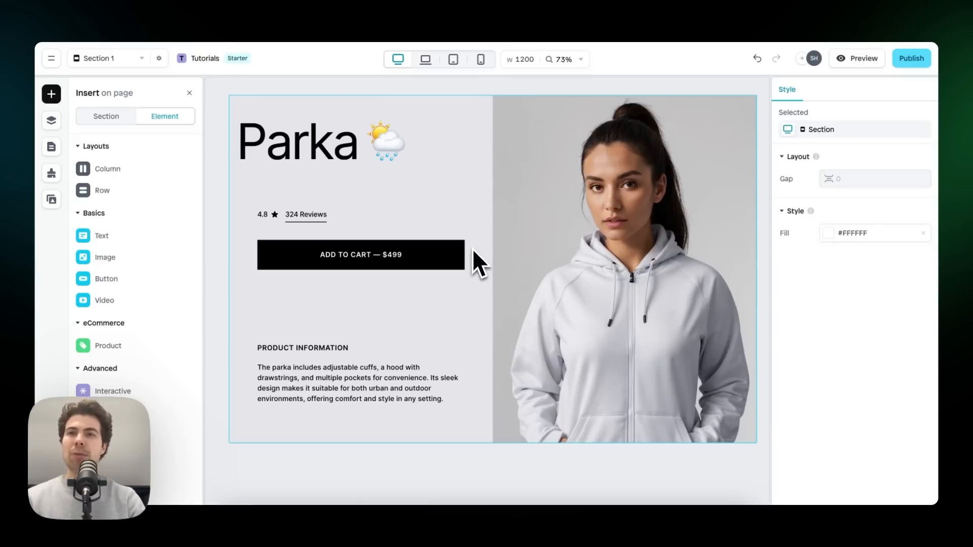
mouse_move(631, 243)
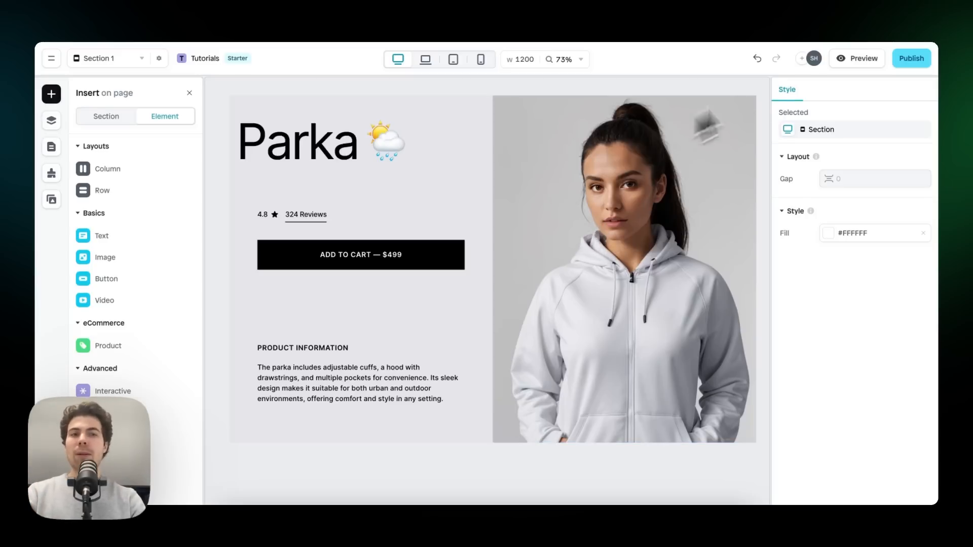
mouse_move(919, 84)
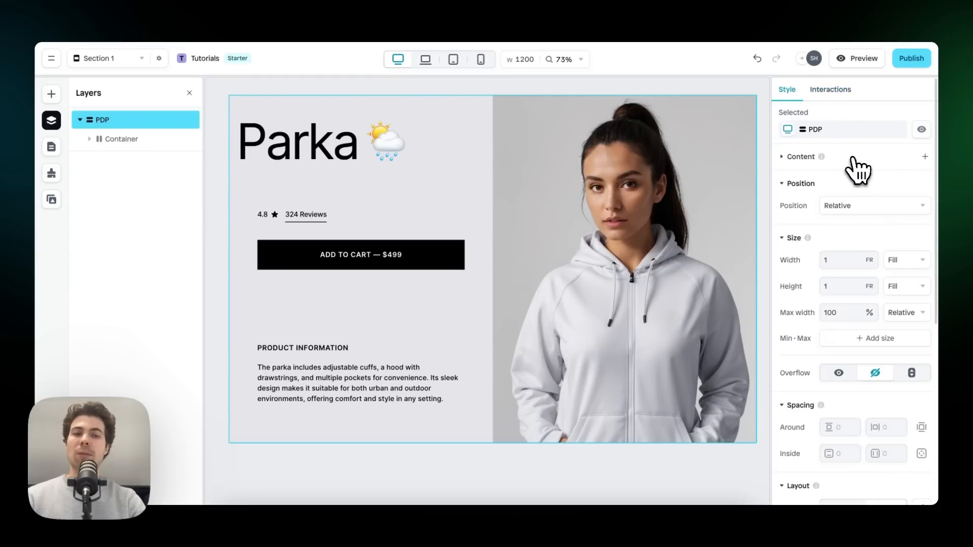
Step: Add Shopify product content to the PDP block and open its product source list
left_click(800, 156)
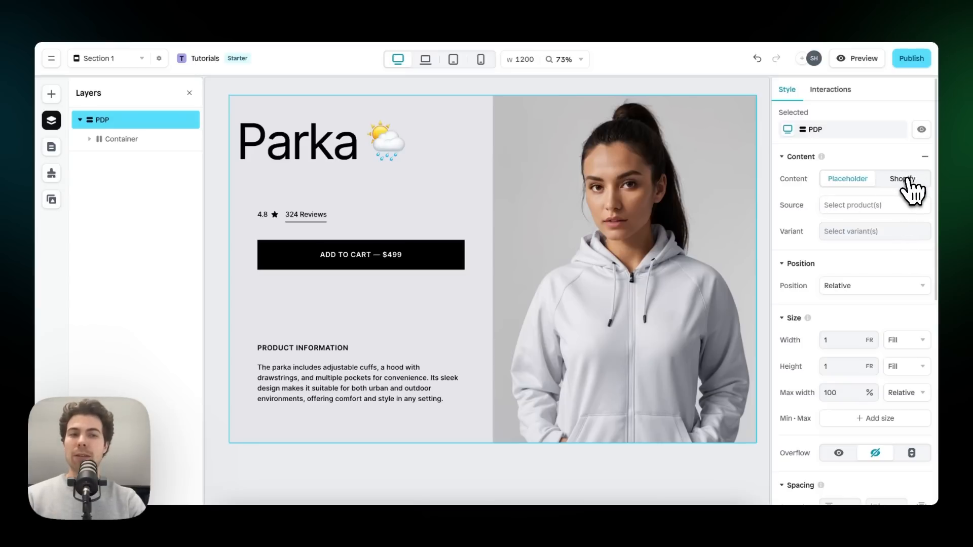
left_click(901, 179)
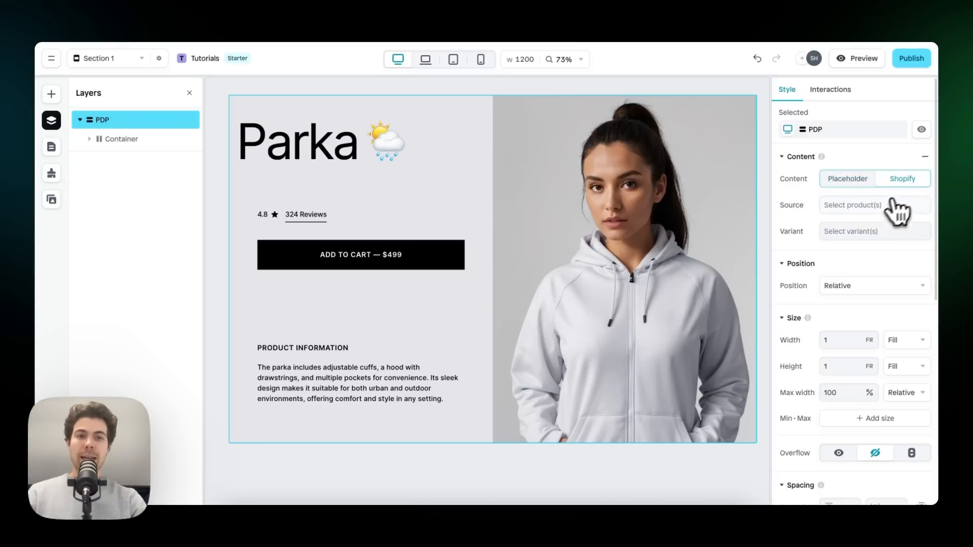
left_click(874, 205)
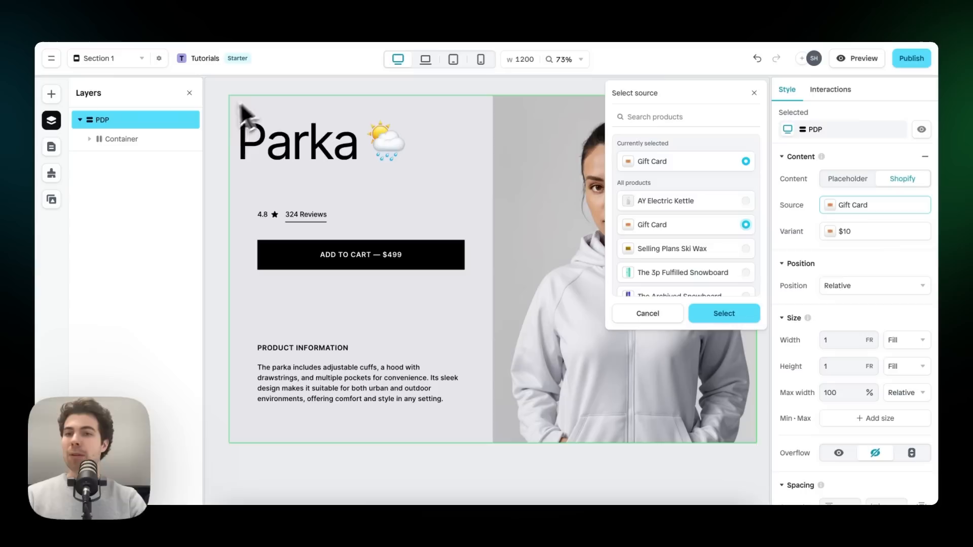
mouse_move(226, 148)
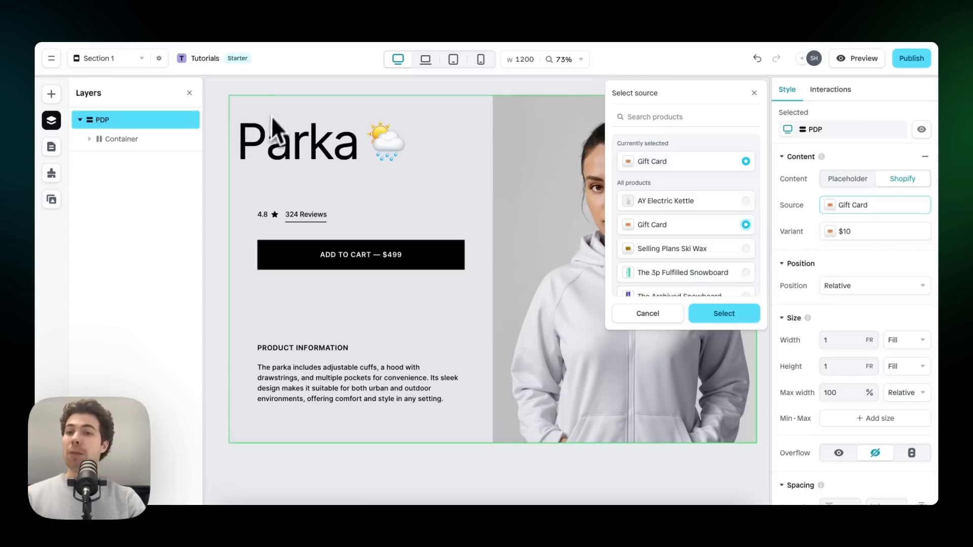
mouse_move(243, 105)
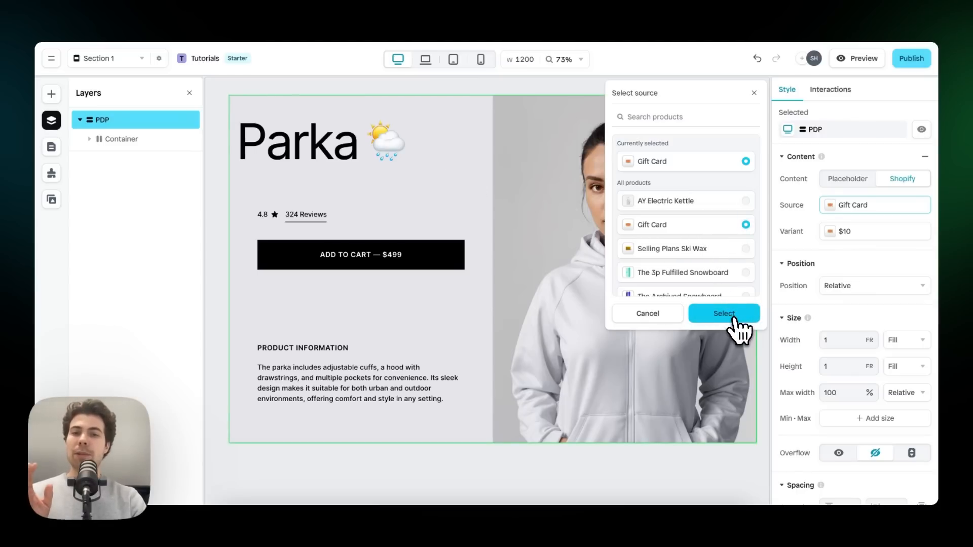
Step: Confirm Gift Card as the product source and select the Parka heading
left_click(723, 313)
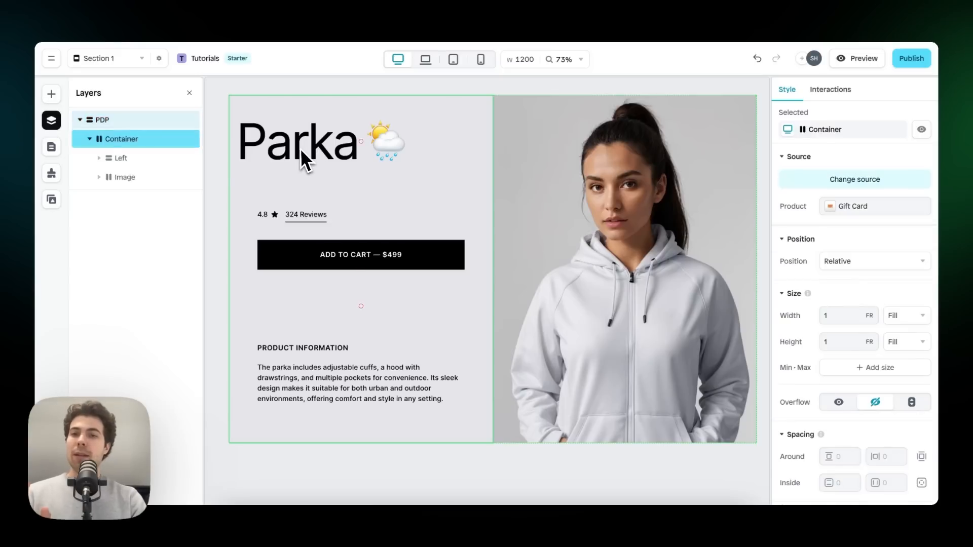
left_click(296, 140)
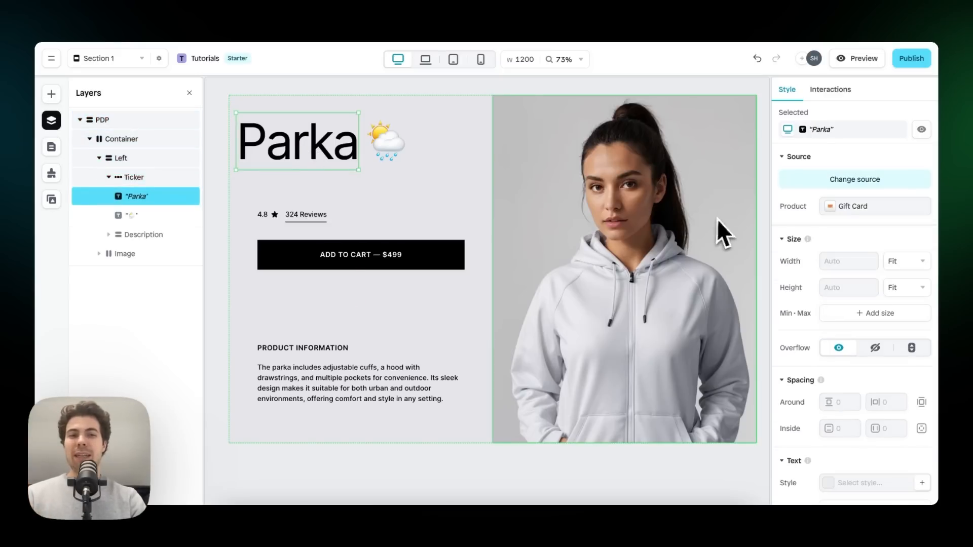
scroll("down", 3)
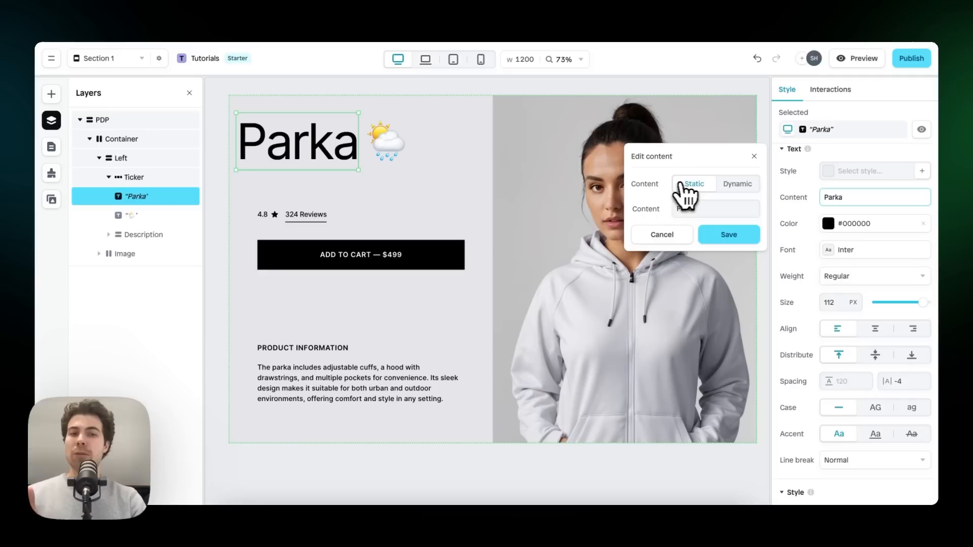
Step: Make the heading dynamic with the product's Title field and save it
left_click(736, 184)
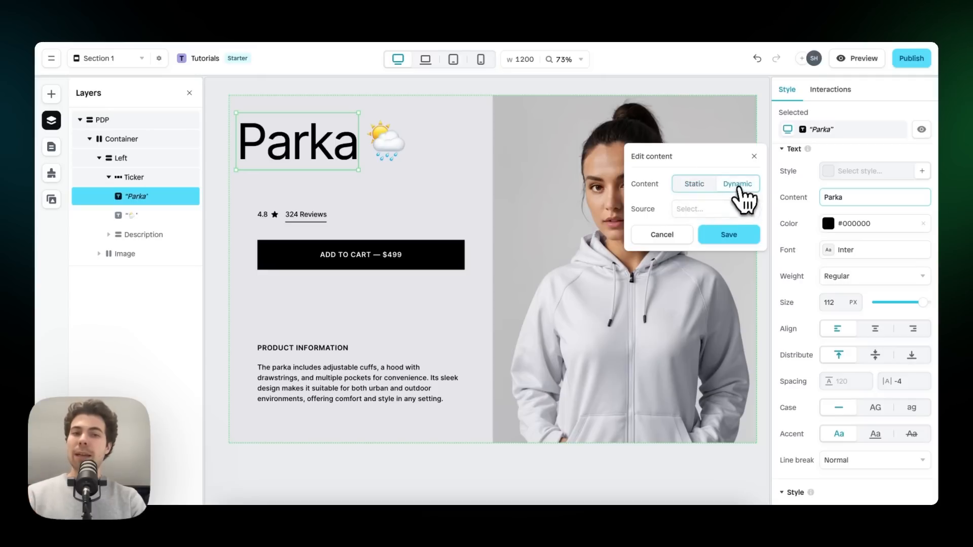
left_click(714, 208)
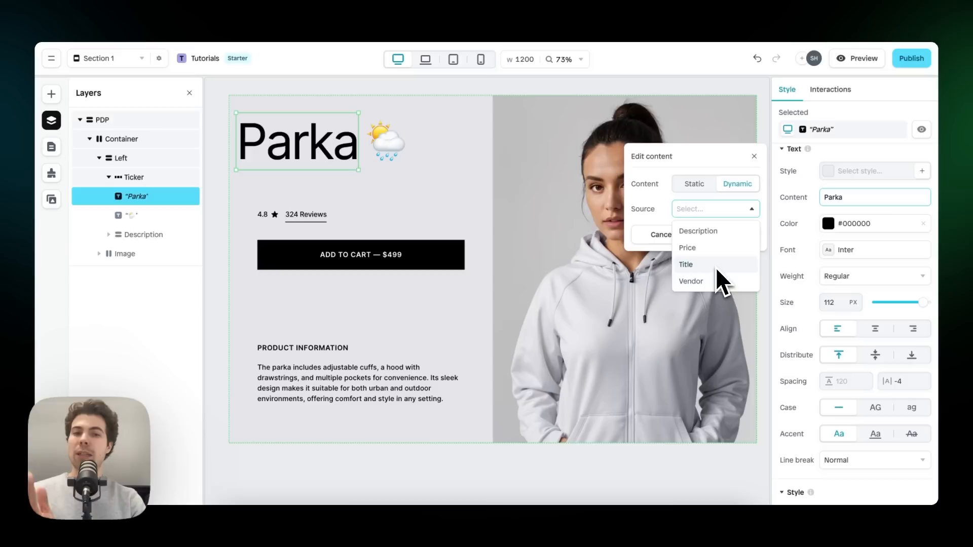
mouse_move(695, 279)
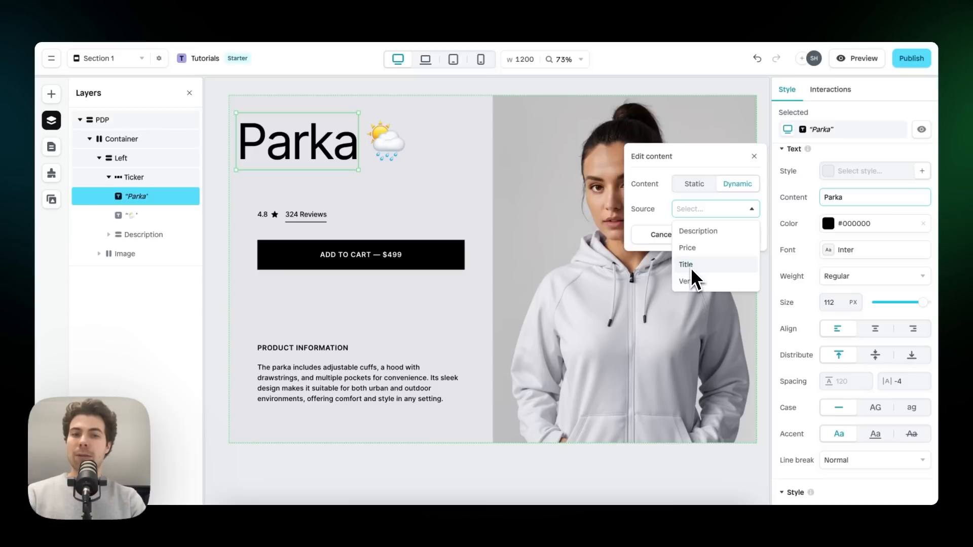
left_click(685, 265)
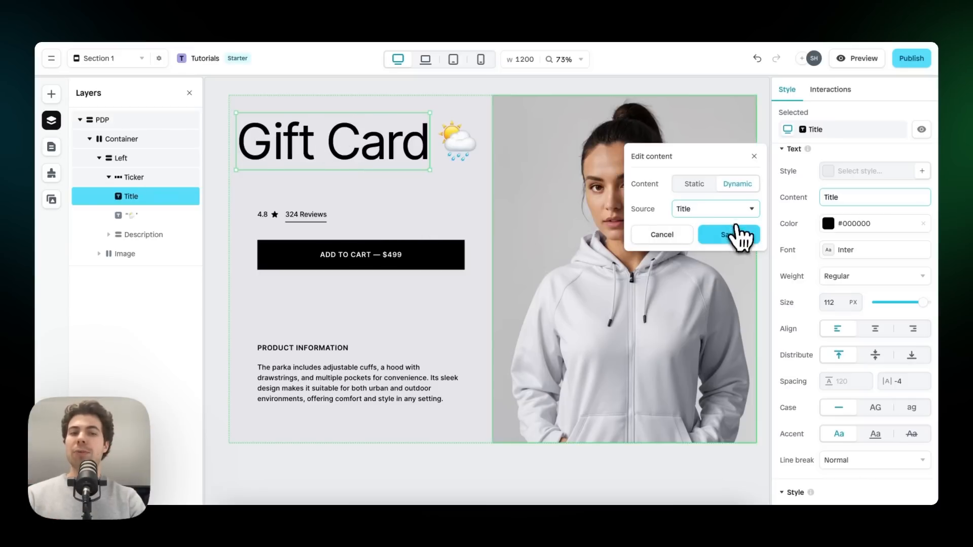
left_click(729, 235)
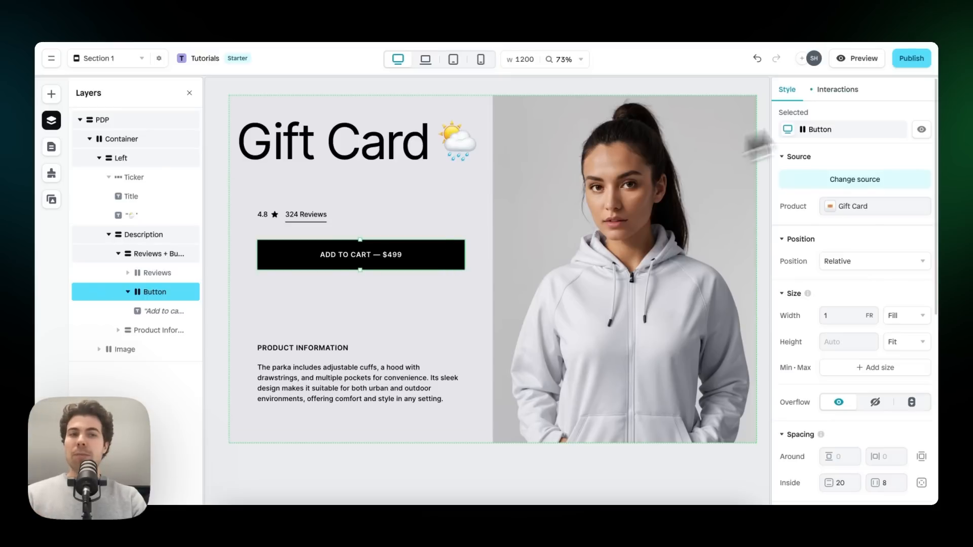
Step: Give the ADD TO CART button an 'Add to cart' action redirecting to the cart
left_click(837, 89)
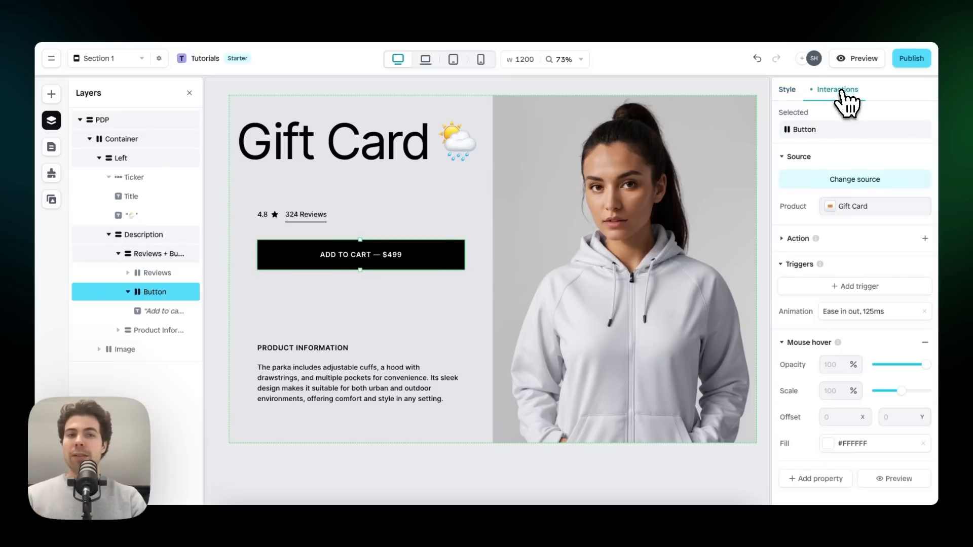
left_click(797, 238)
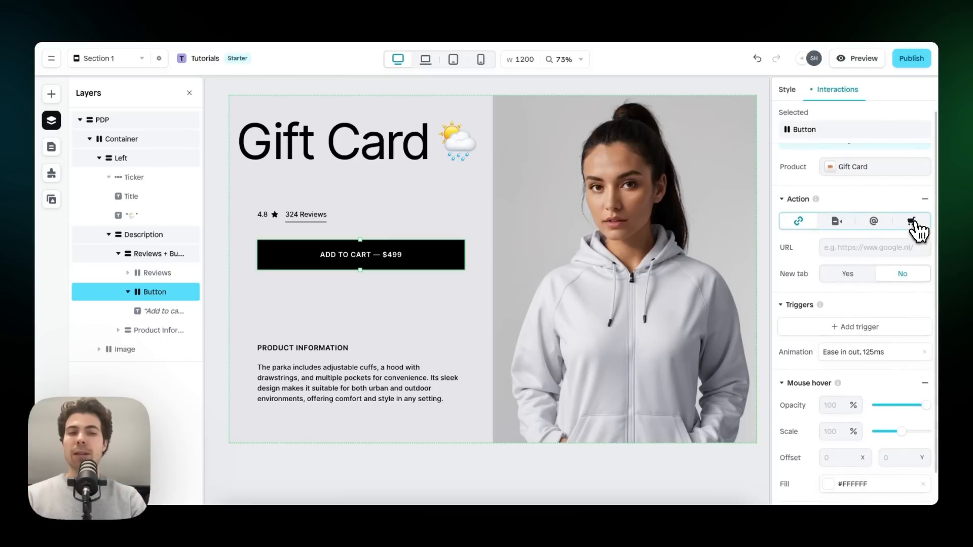
left_click(910, 221)
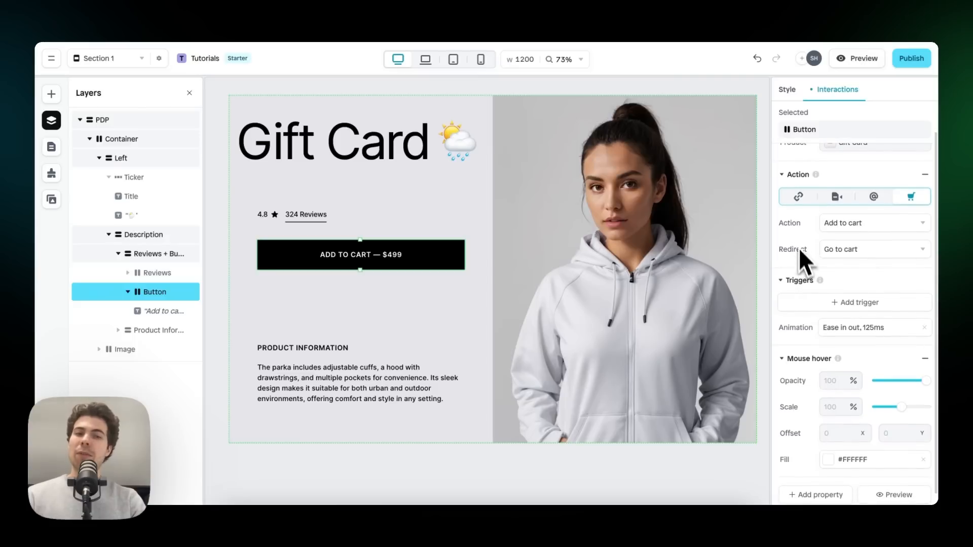
mouse_move(803, 243)
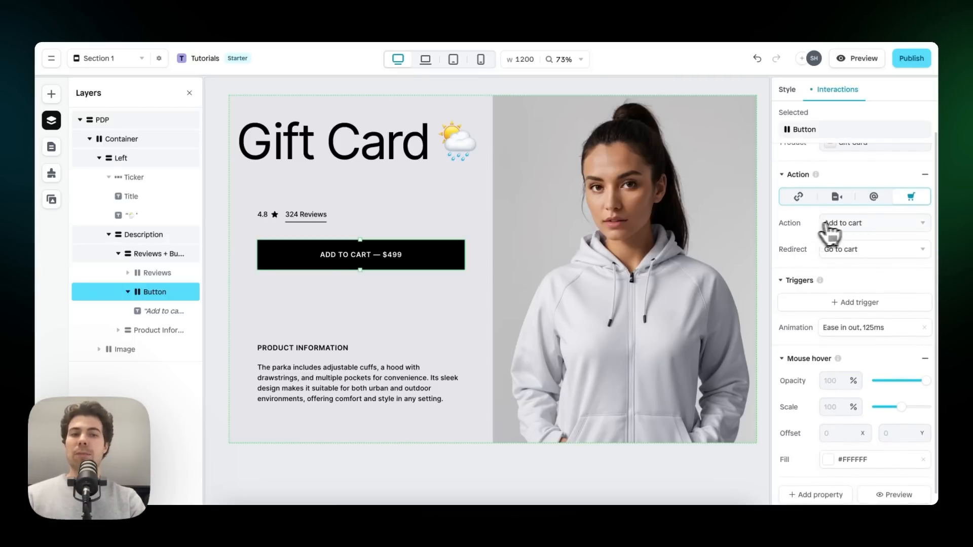
left_click(869, 223)
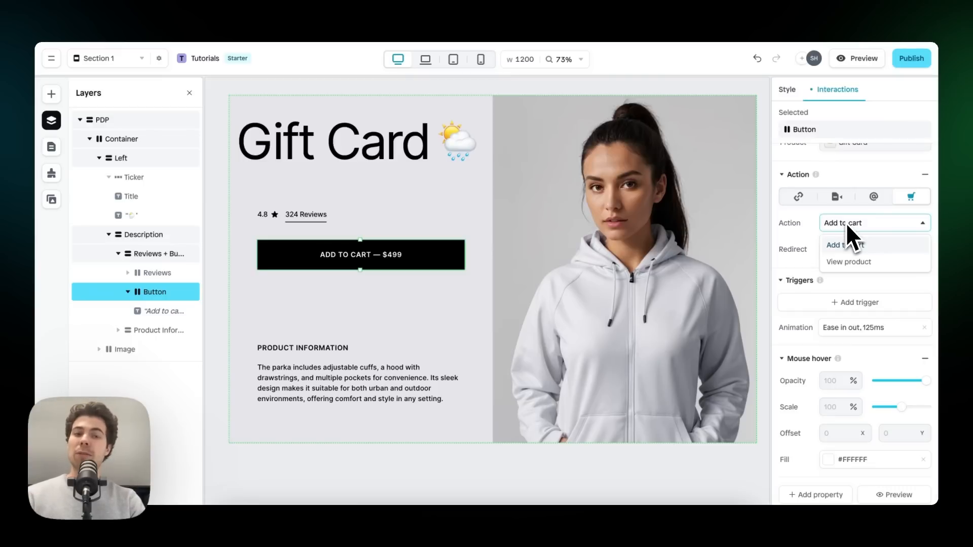
mouse_move(860, 267)
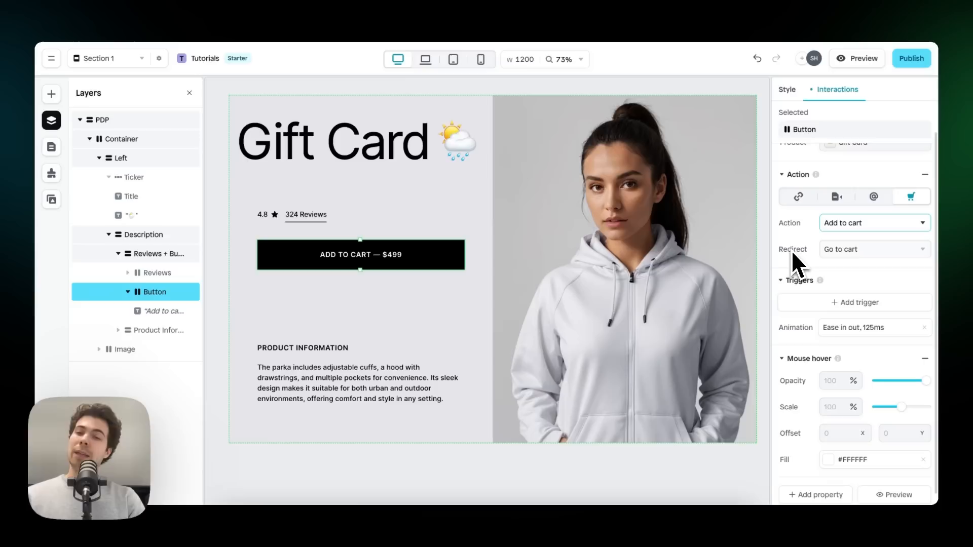
left_click(871, 249)
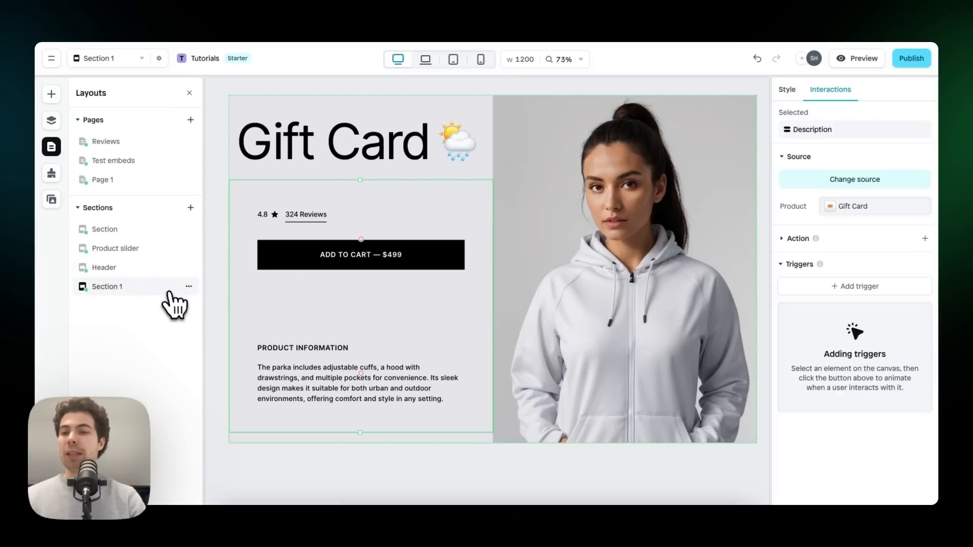
Step: Rename Section 1 to 'Figma to Shopify' and publish it
left_click(188, 286)
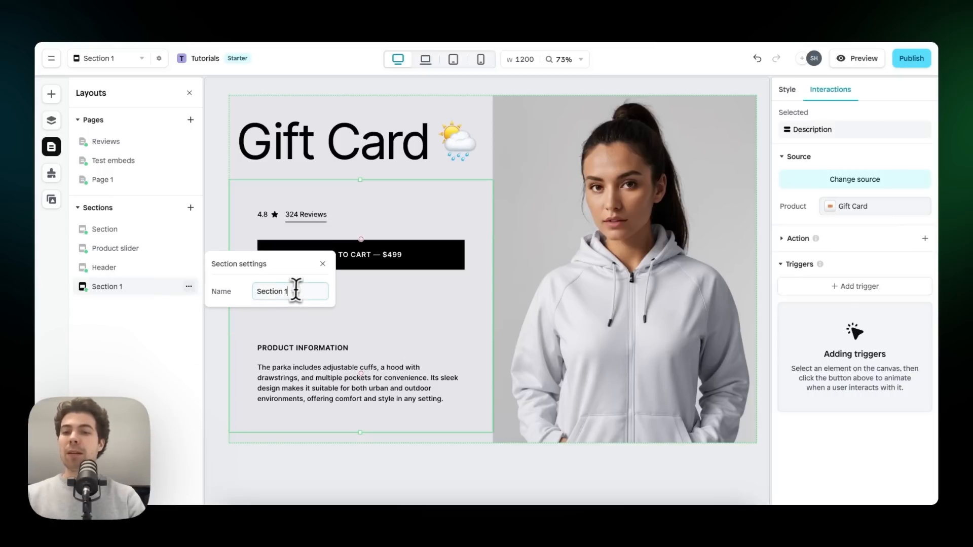
type("Figma")
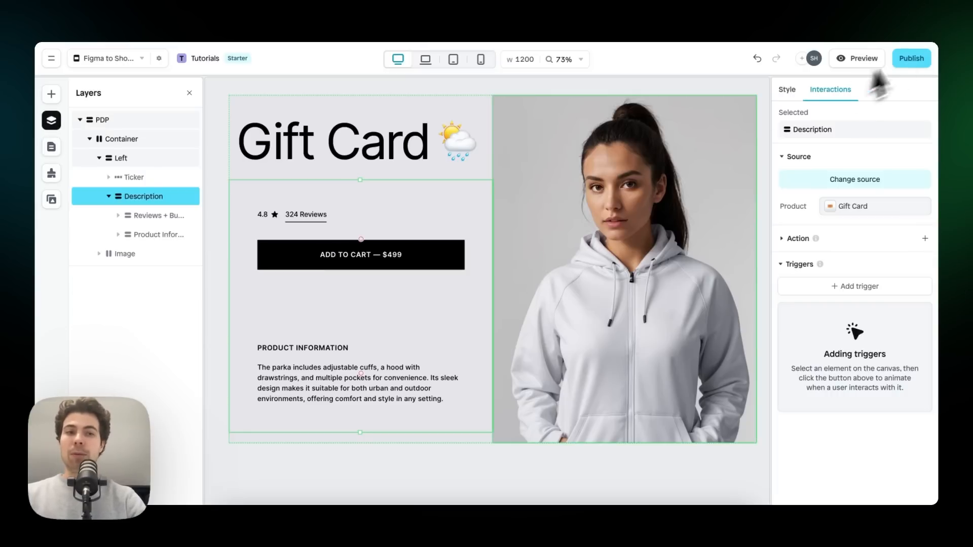
left_click(911, 58)
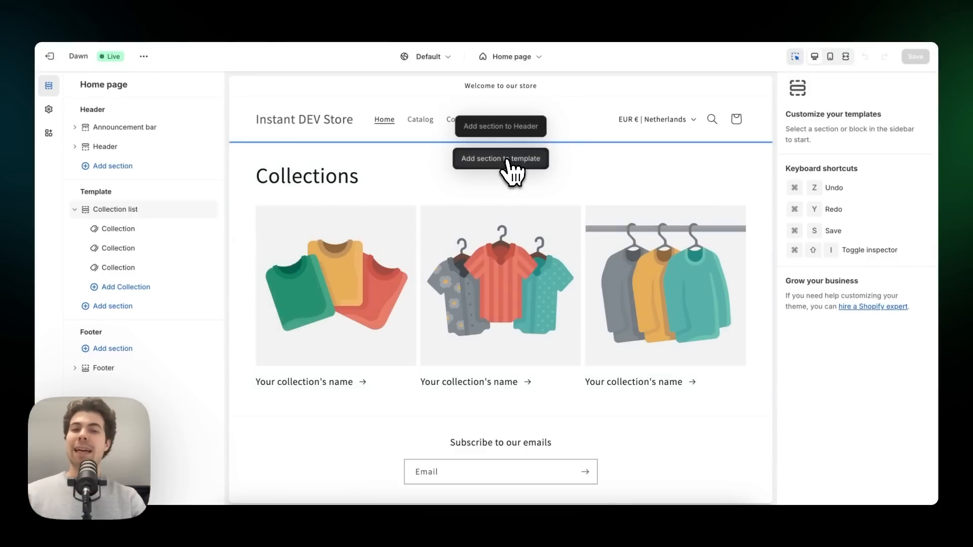
mouse_move(510, 173)
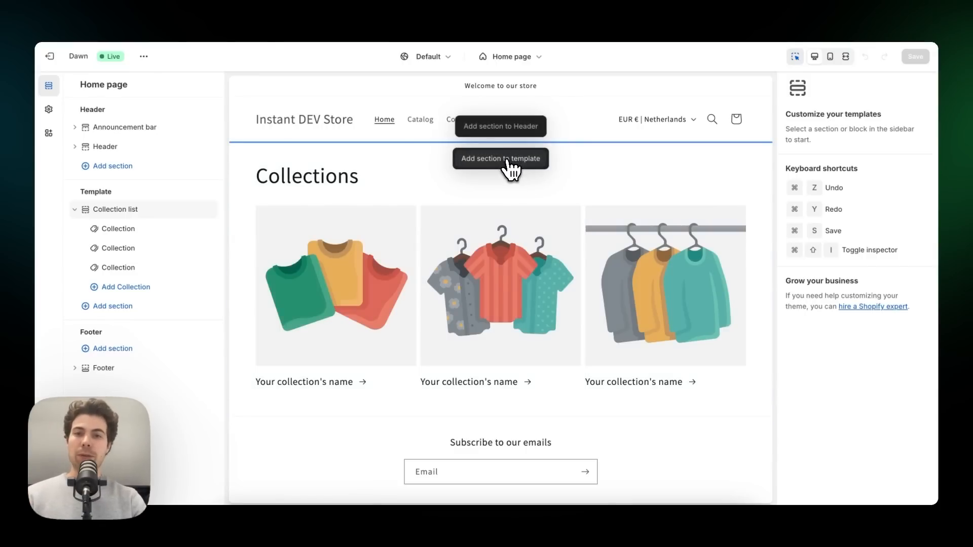
Step: Search 'figma' and add the Figma to Shopify section to the home page
type("figma to")
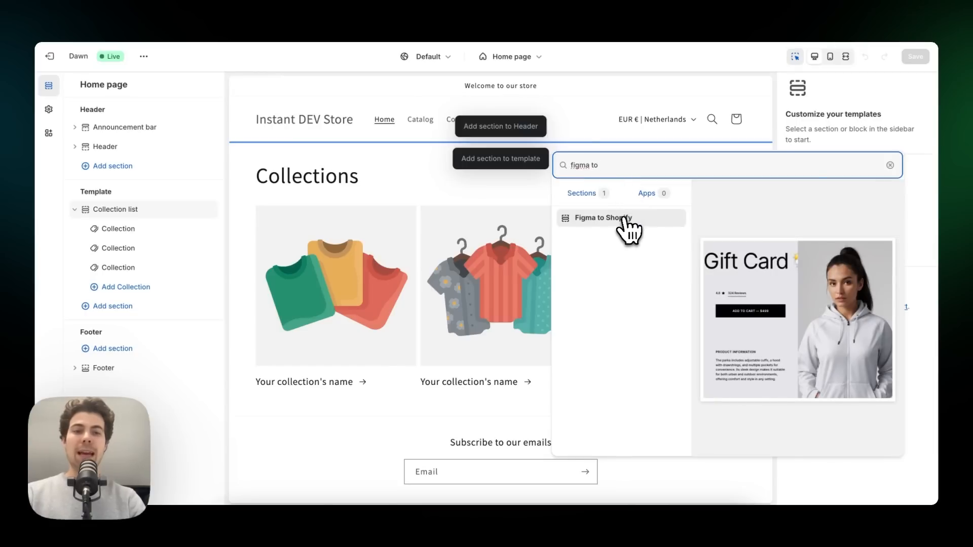
left_click(603, 217)
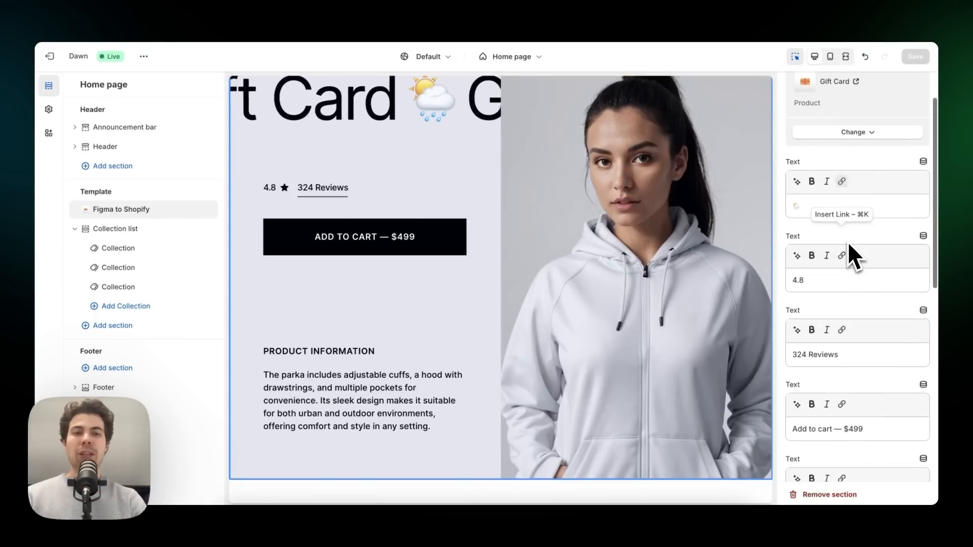
scroll("down", 3)
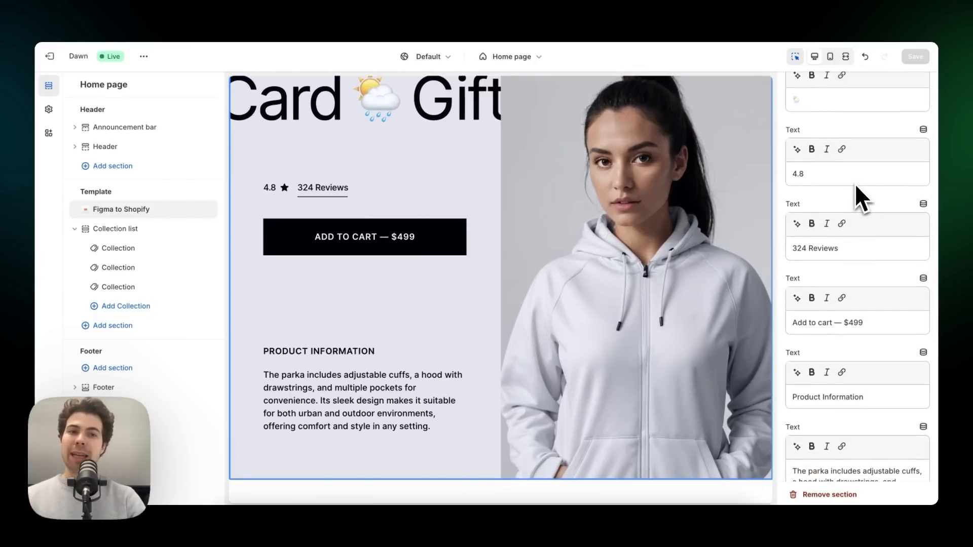
scroll("down", 3)
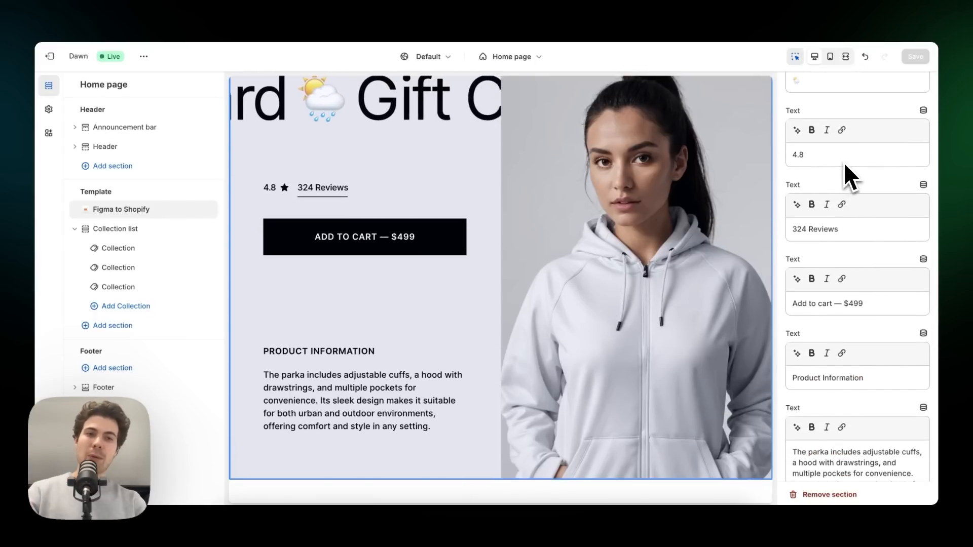
scroll("down", 3)
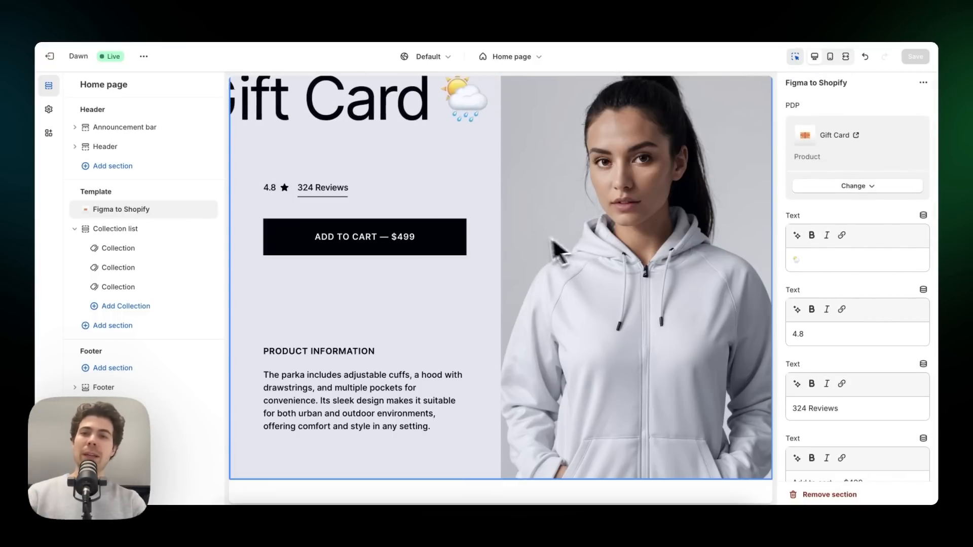
scroll("down", 3)
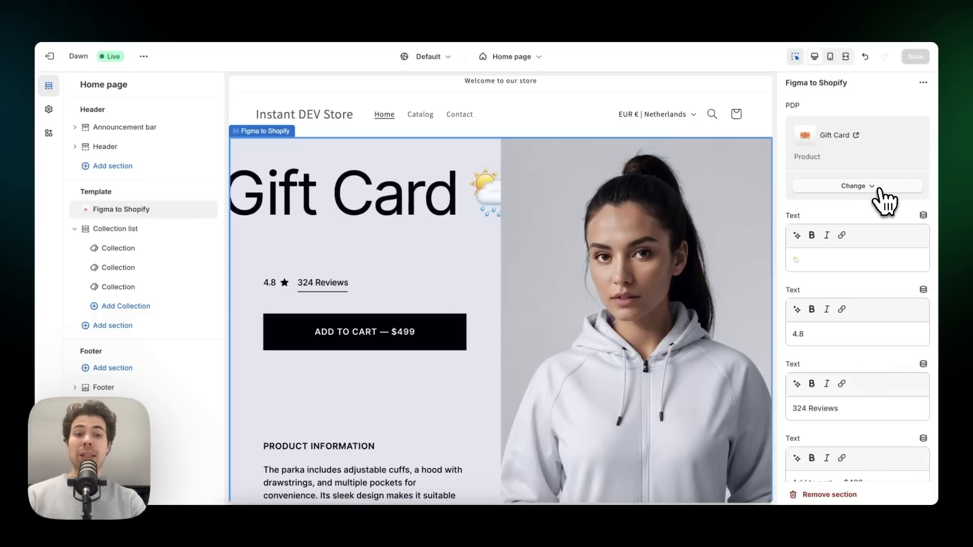
Step: Change the section's product from Gift Card to AY Electric Kettle
left_click(856, 186)
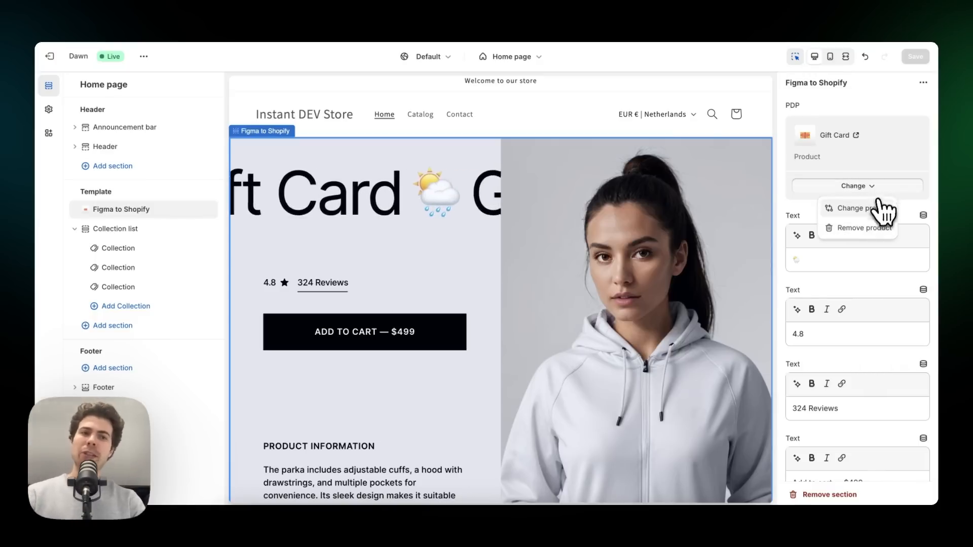
left_click(860, 207)
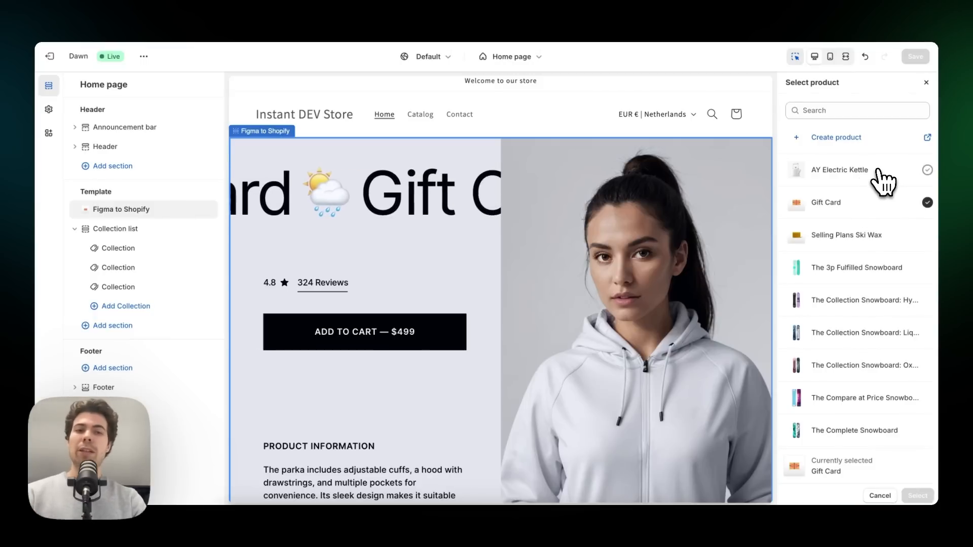
left_click(840, 169)
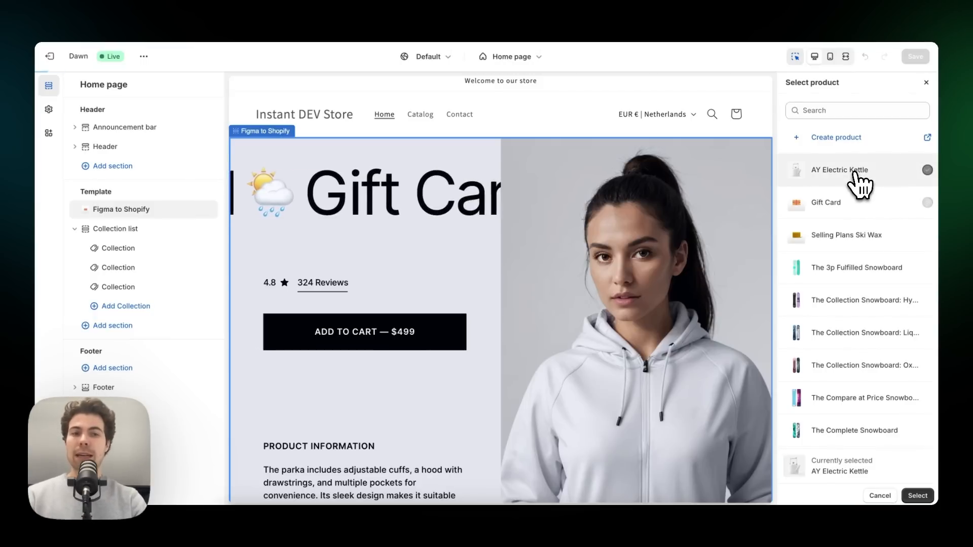
left_click(839, 169)
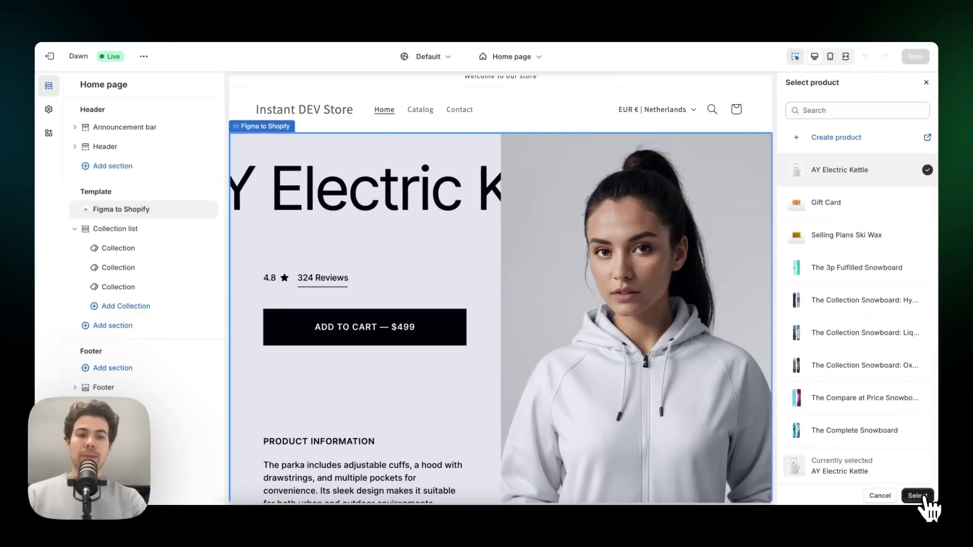
left_click(917, 495)
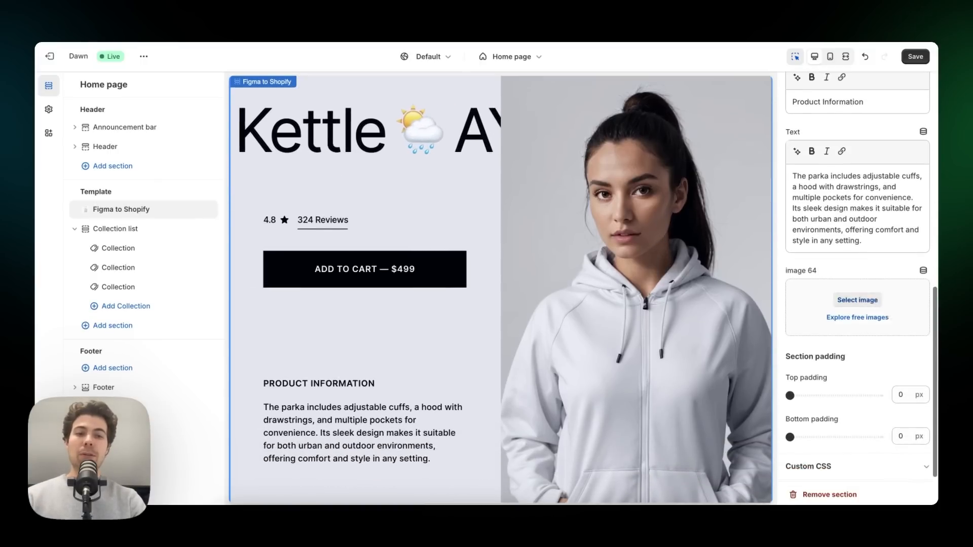
Step: Browse the free stock images and open the Women's Fashion category
left_click(856, 317)
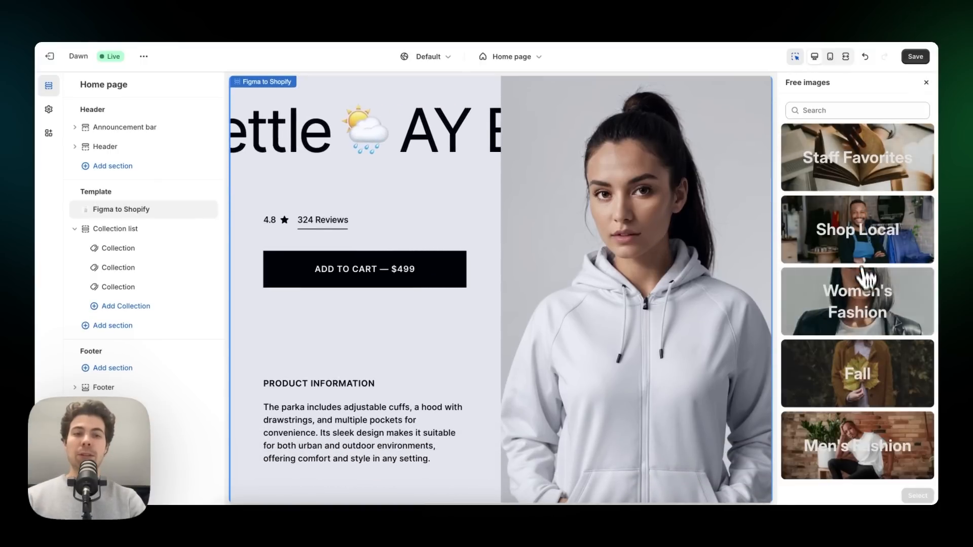
left_click(857, 301)
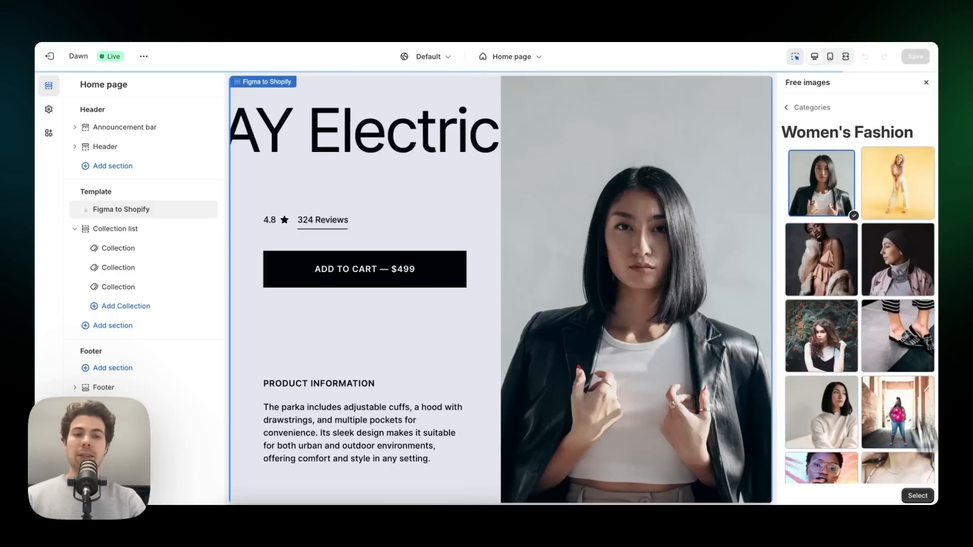